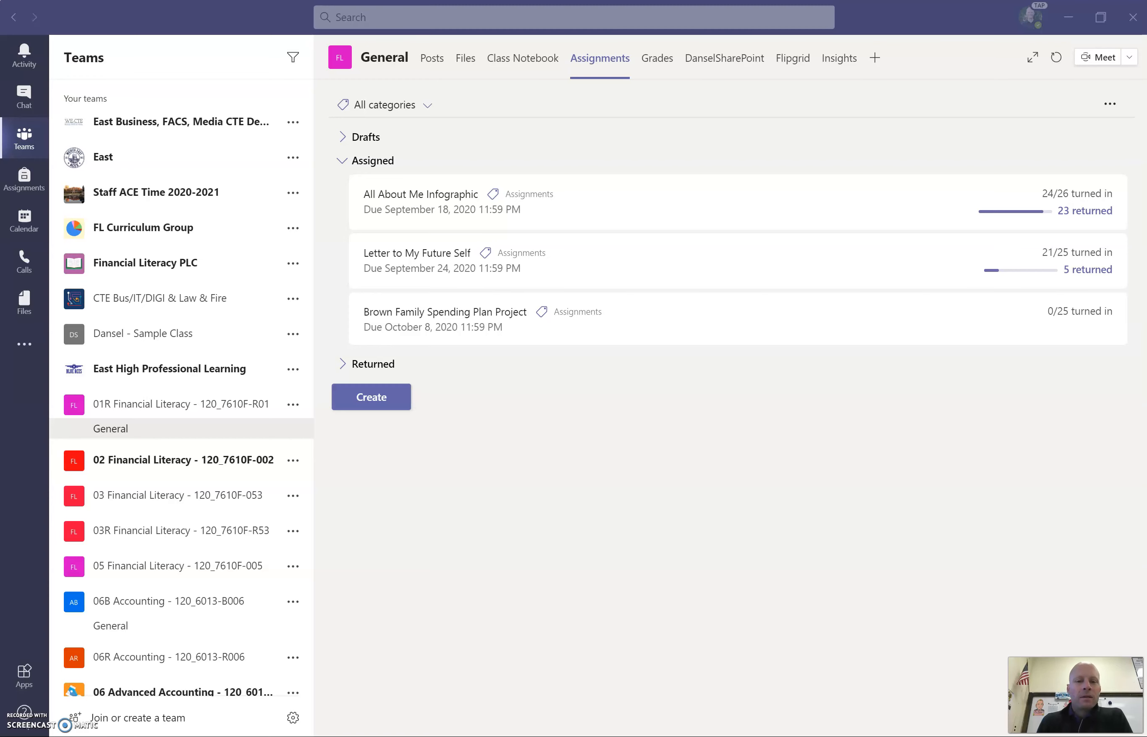
pyautogui.moveTo(607, 326)
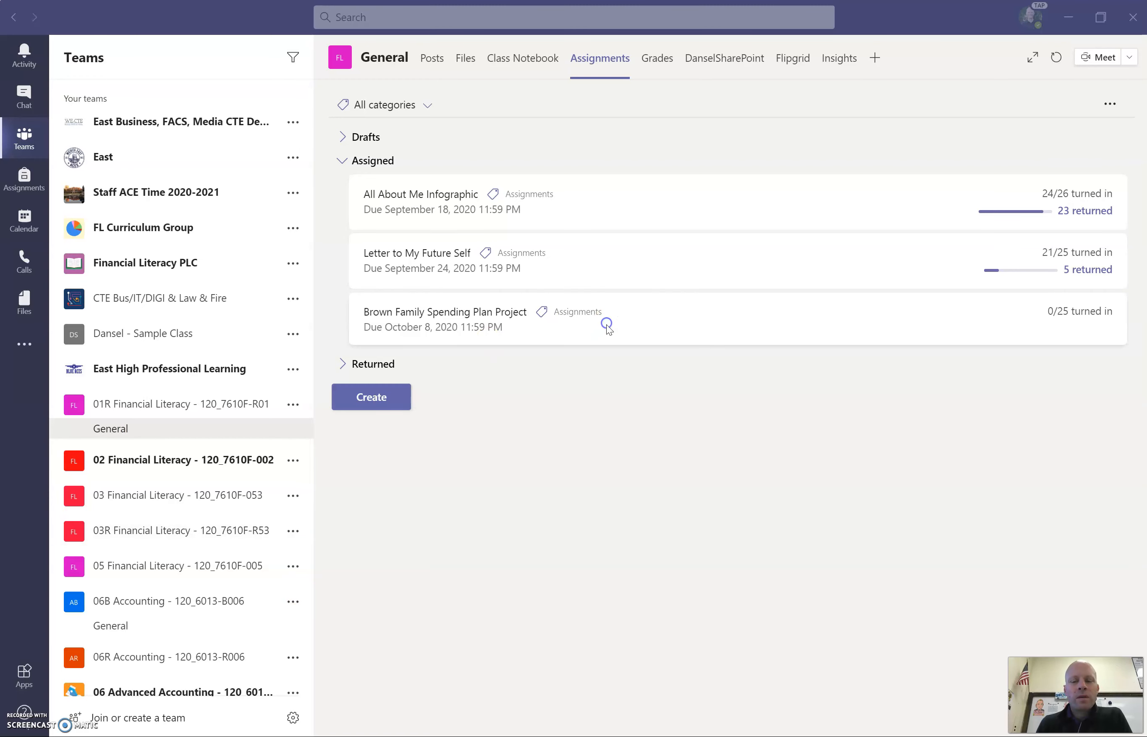
# Open the Brown Family Spending Plan Project assignment in Student view
pyautogui.click(444, 312)
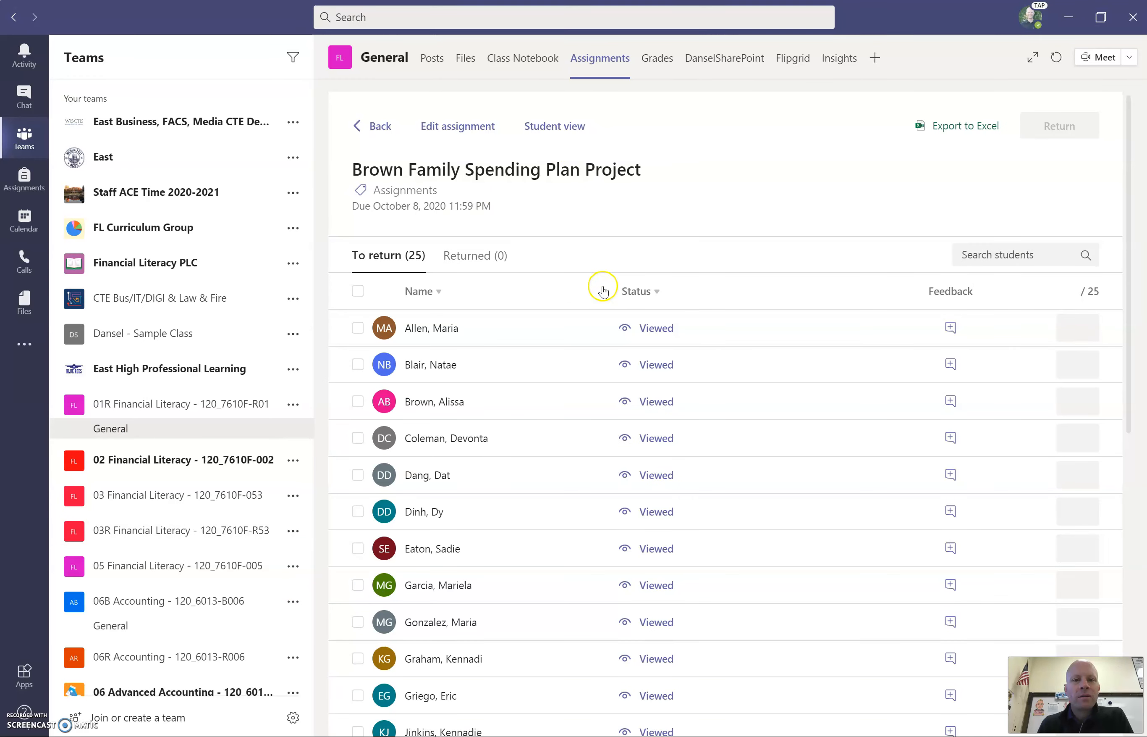
pyautogui.moveTo(554, 126)
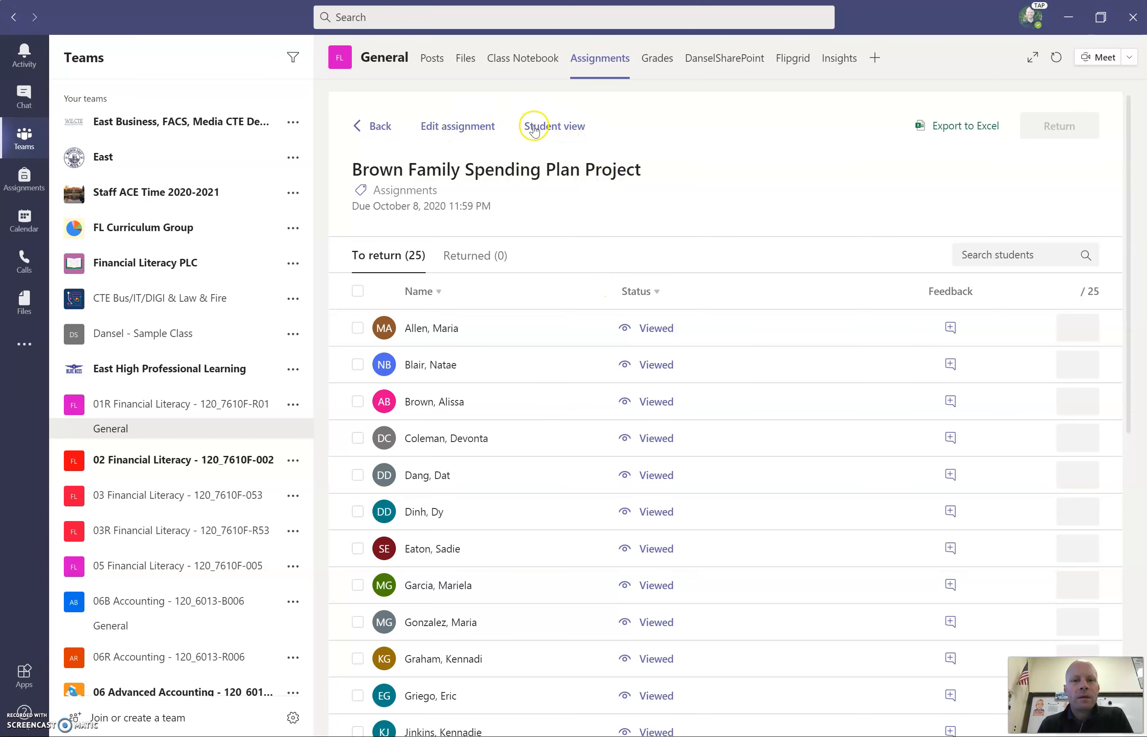
pyautogui.click(553, 126)
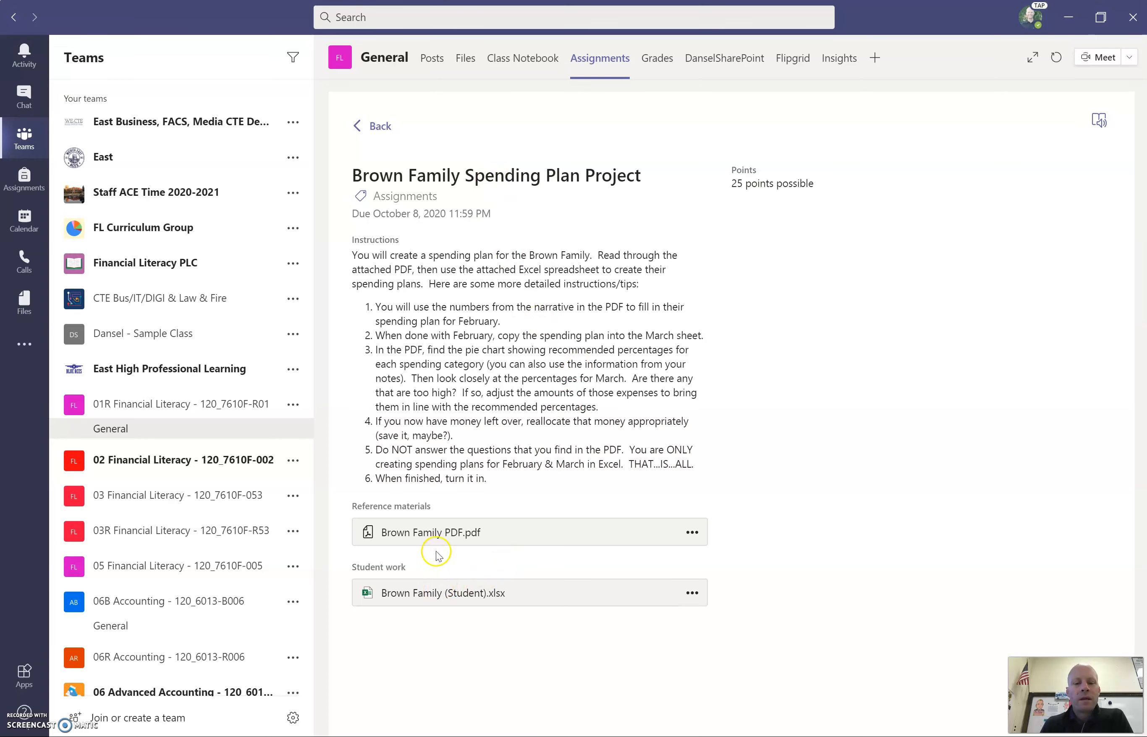
pyautogui.moveTo(475, 528)
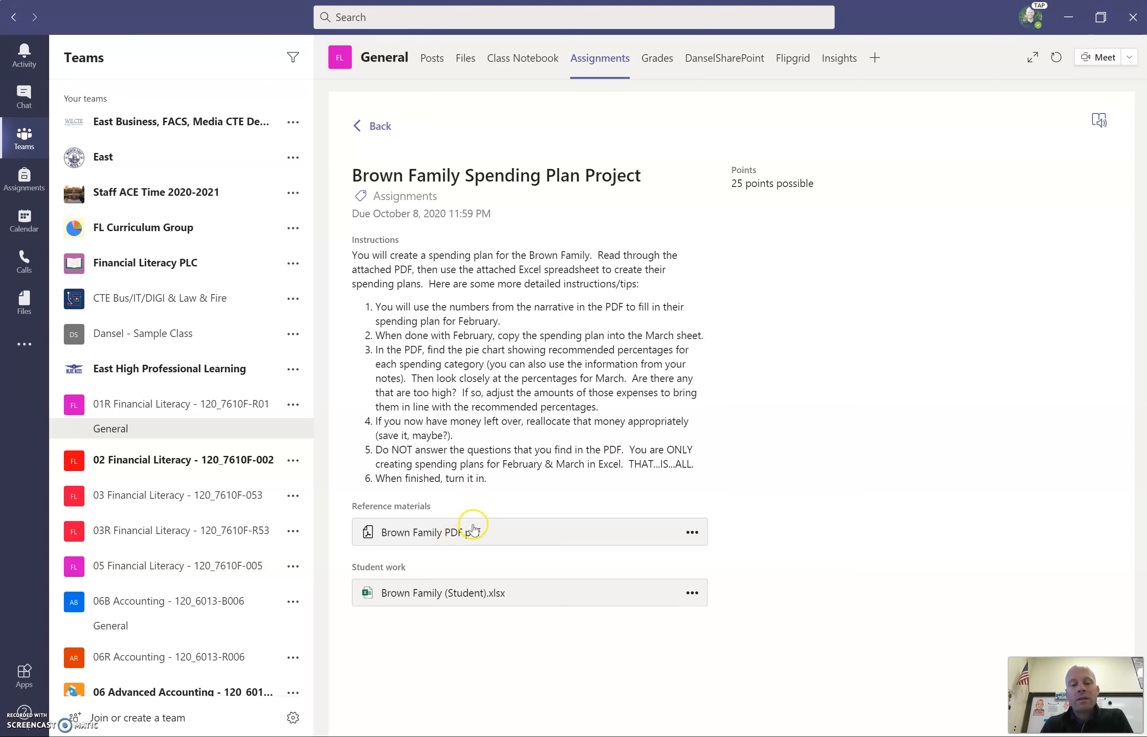
# Open Brown Family (Student).xlsx in view-only mode and check the March and February sheets
pyautogui.click(443, 592)
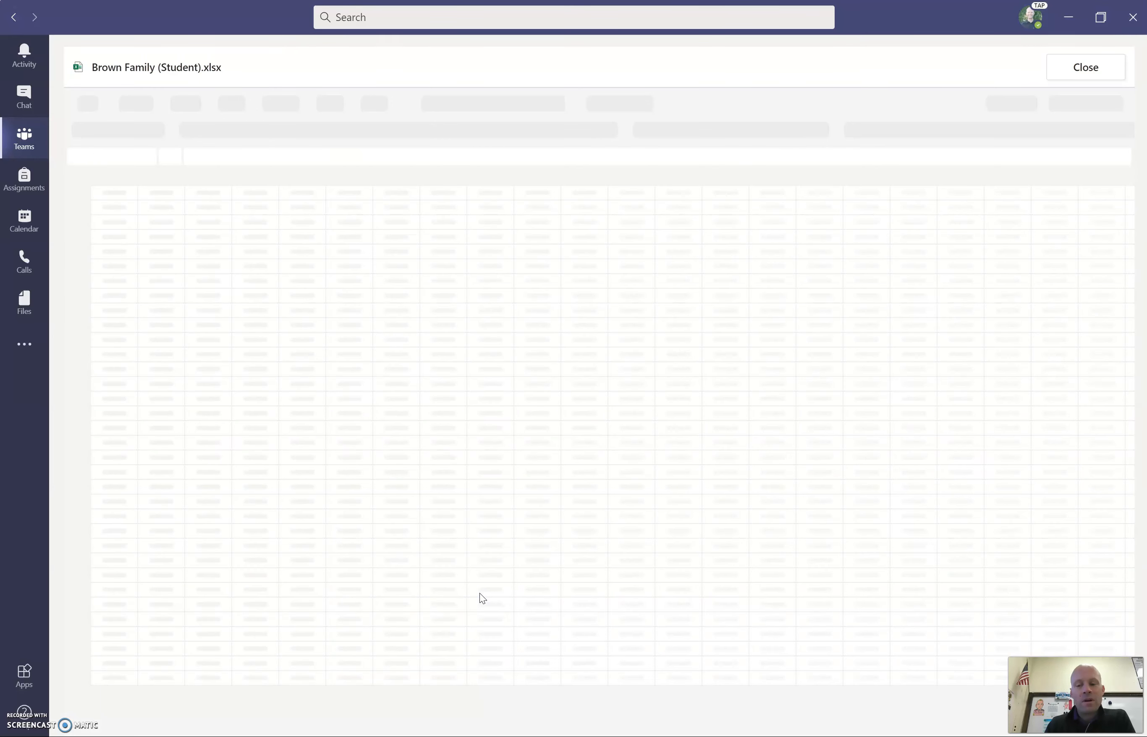
pyautogui.moveTo(372, 344)
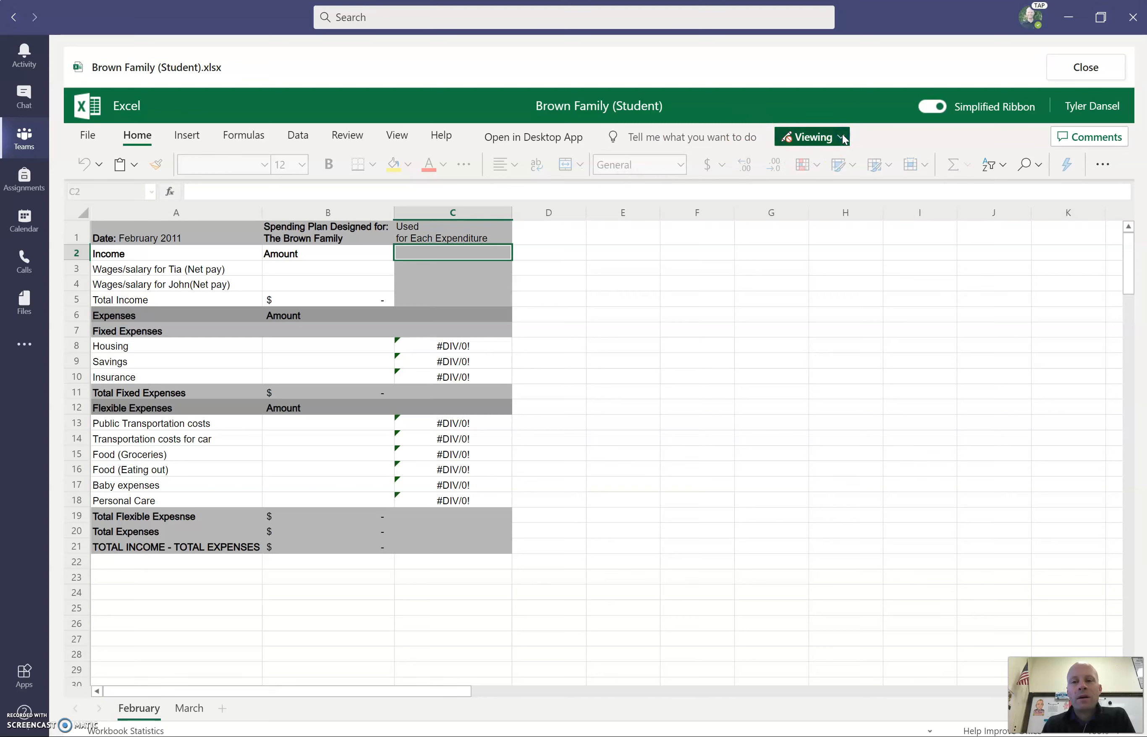
pyautogui.click(812, 137)
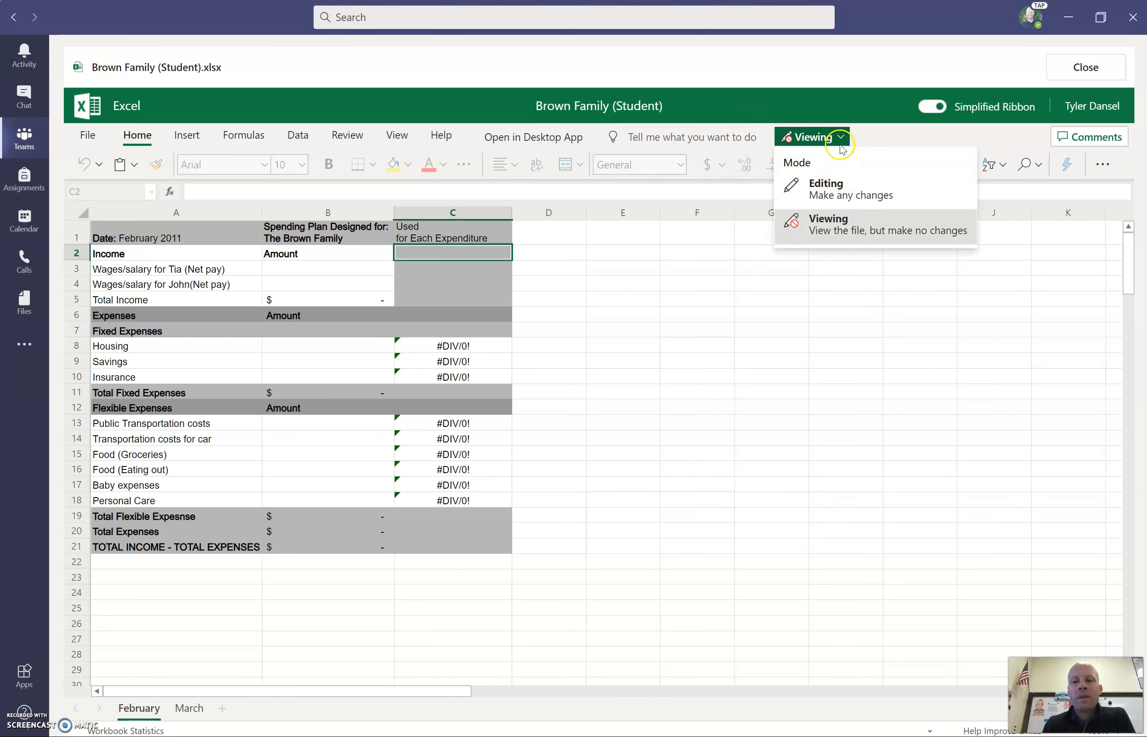
pyautogui.click(452, 500)
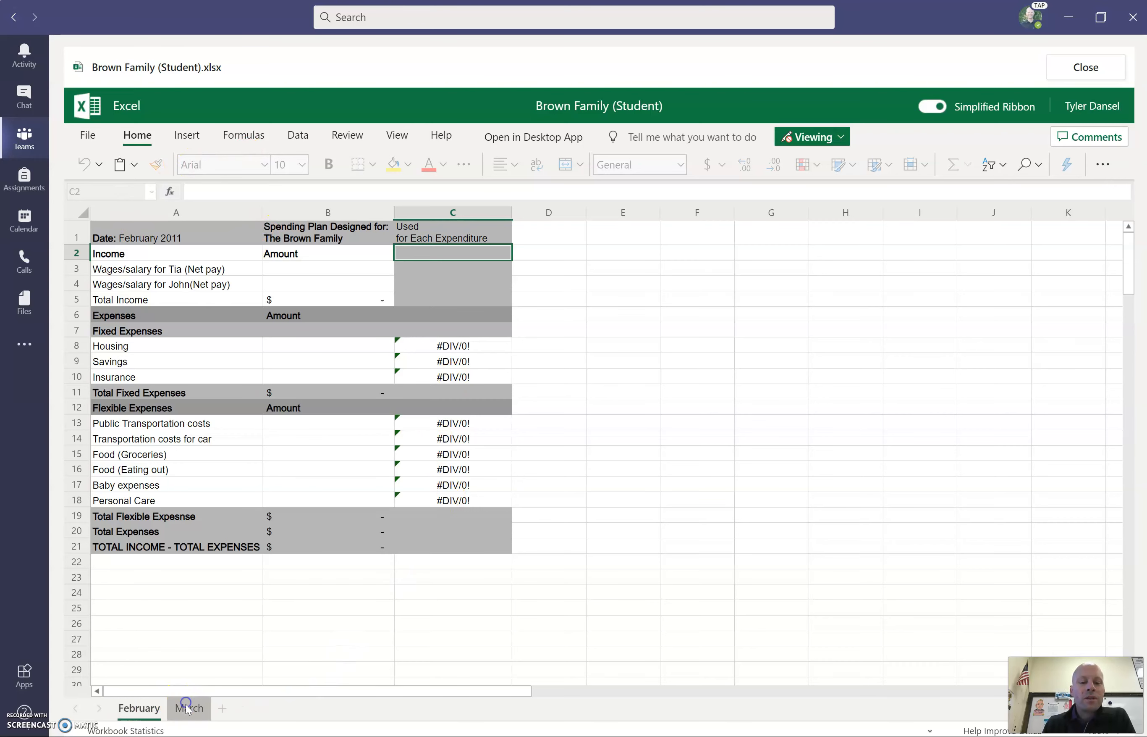
pyautogui.click(188, 707)
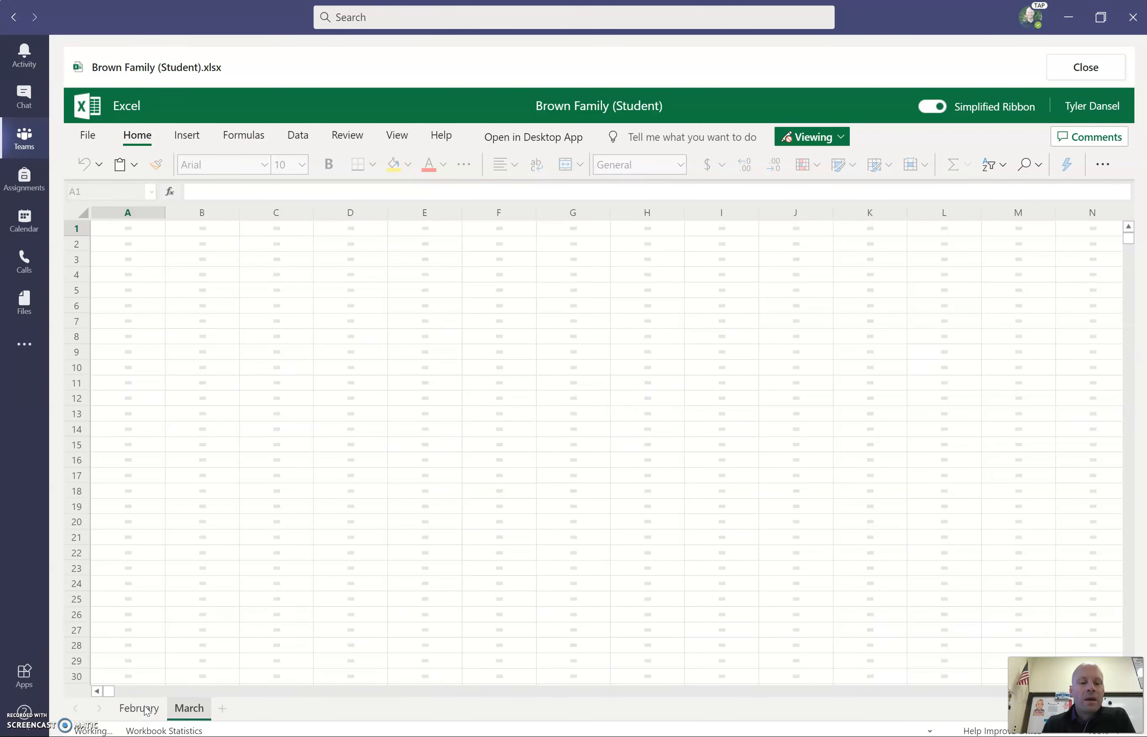
pyautogui.click(139, 707)
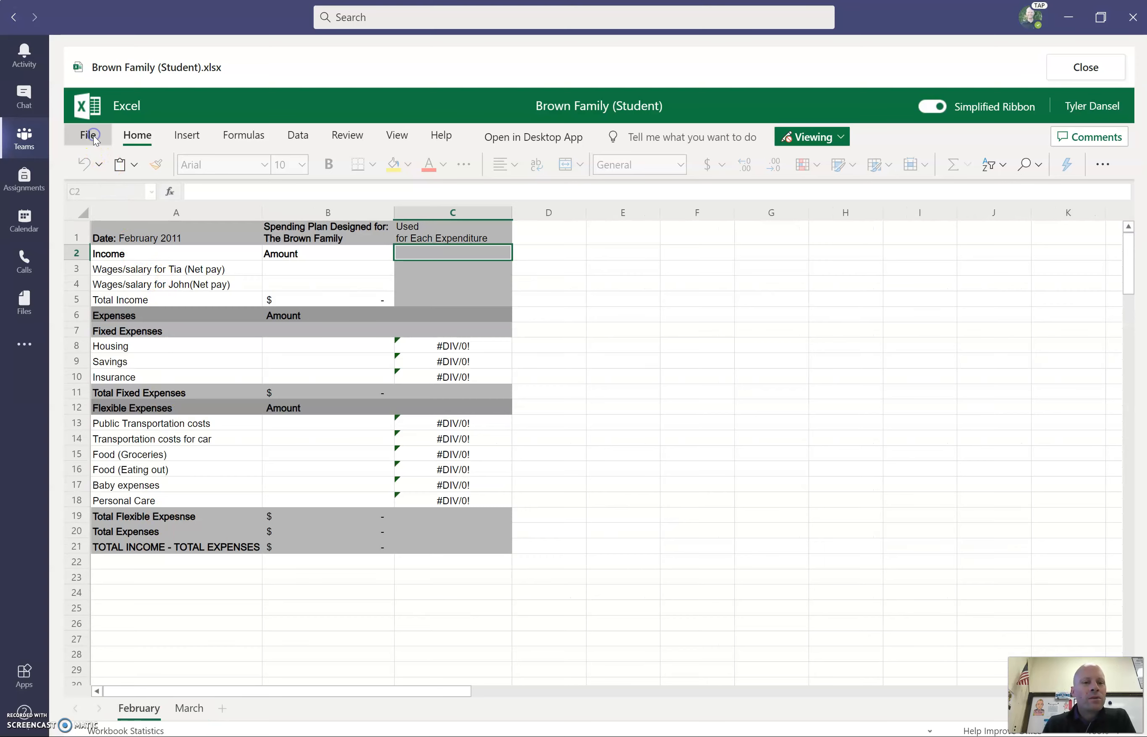
# Download a copy of the workbook via File > Save As
pyautogui.click(88, 135)
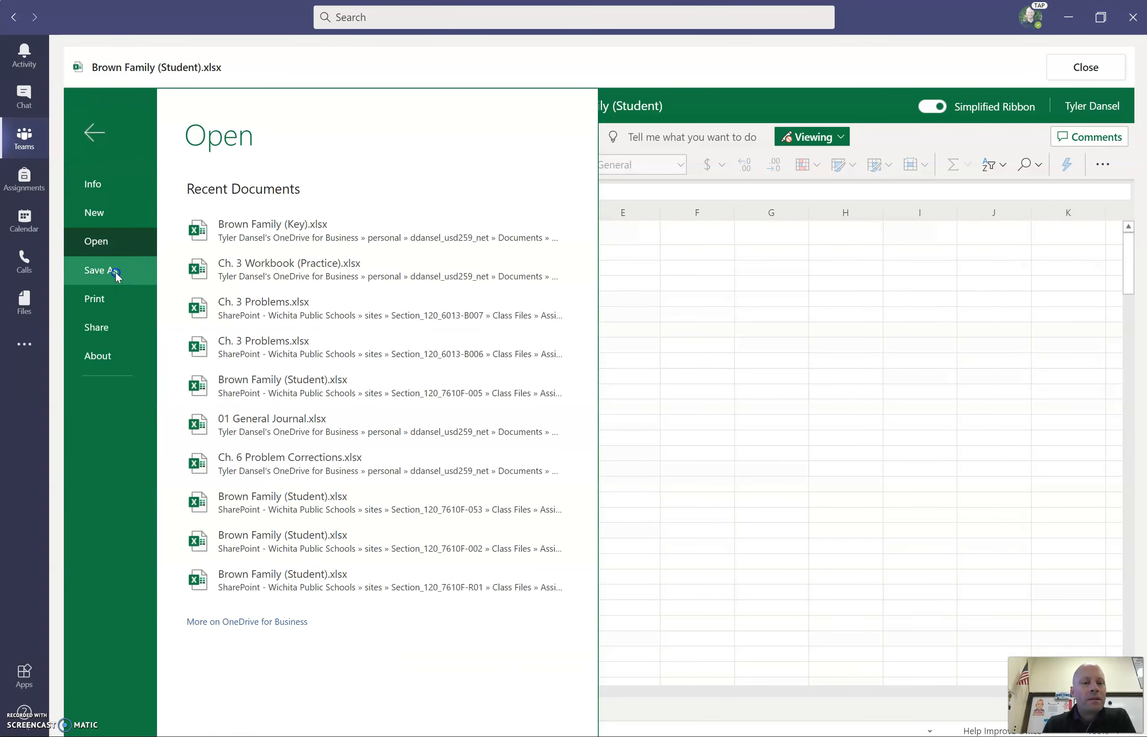
pyautogui.click(97, 269)
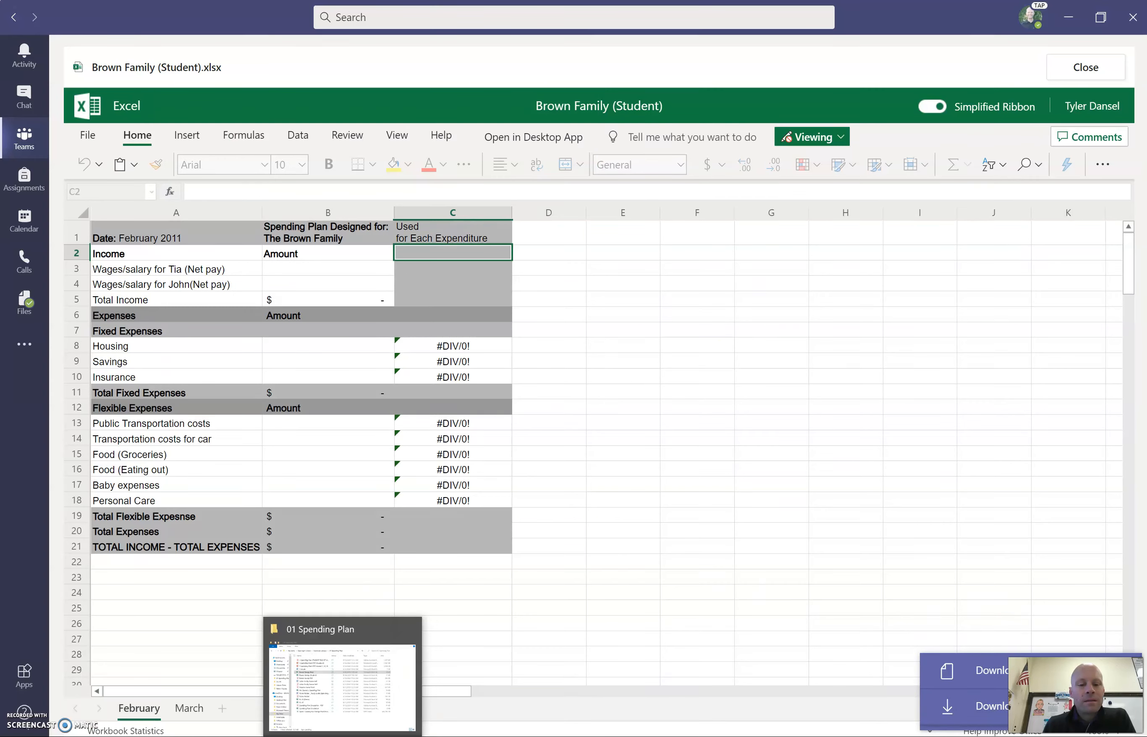
# Locate Brown Family (Student) (4) in Downloads, then close File Explorer
pyautogui.click(341, 671)
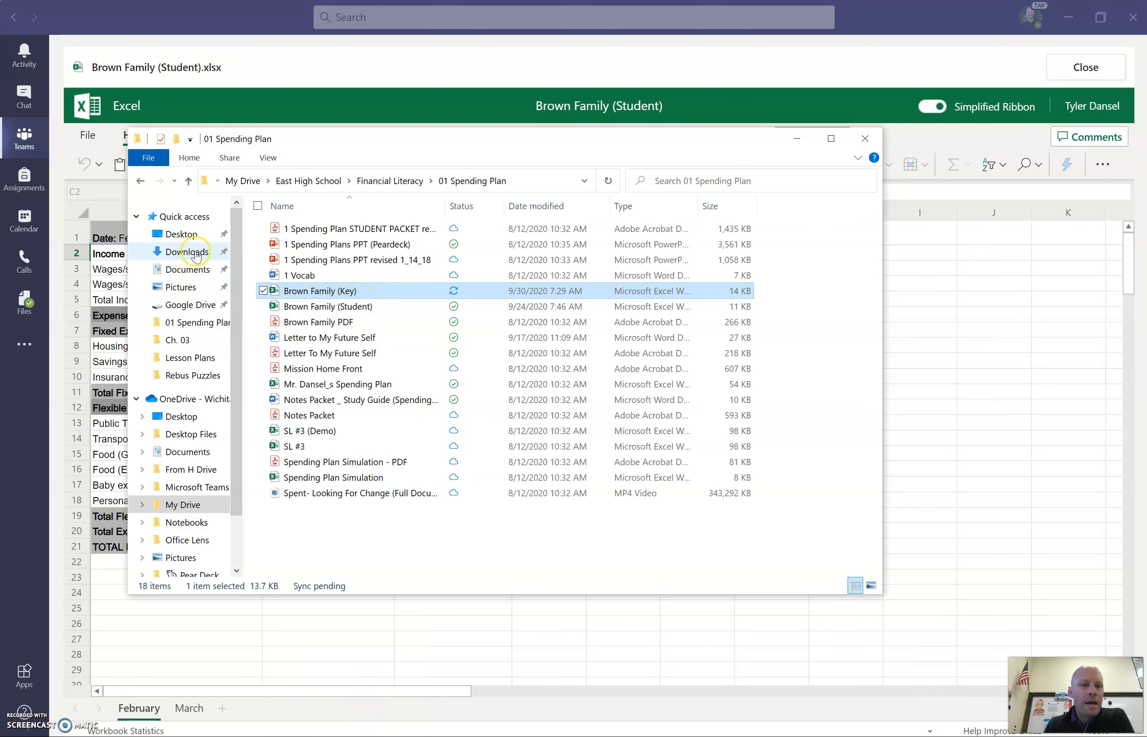
pyautogui.click(185, 252)
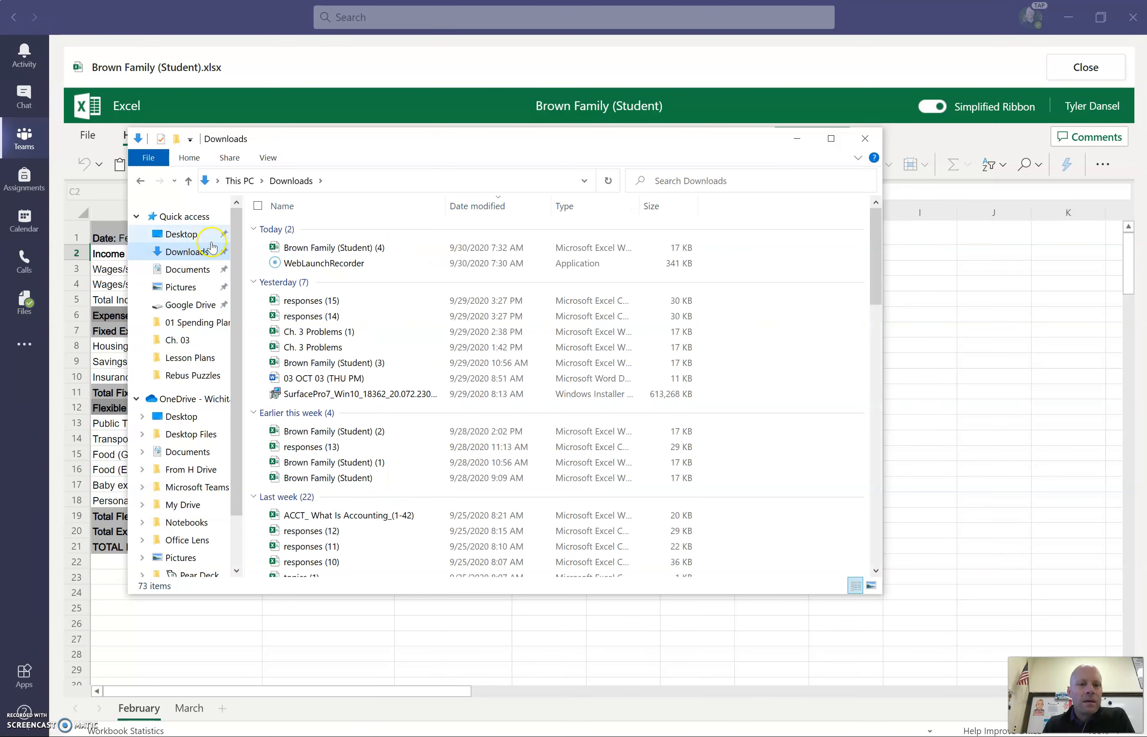
pyautogui.moveTo(344, 248)
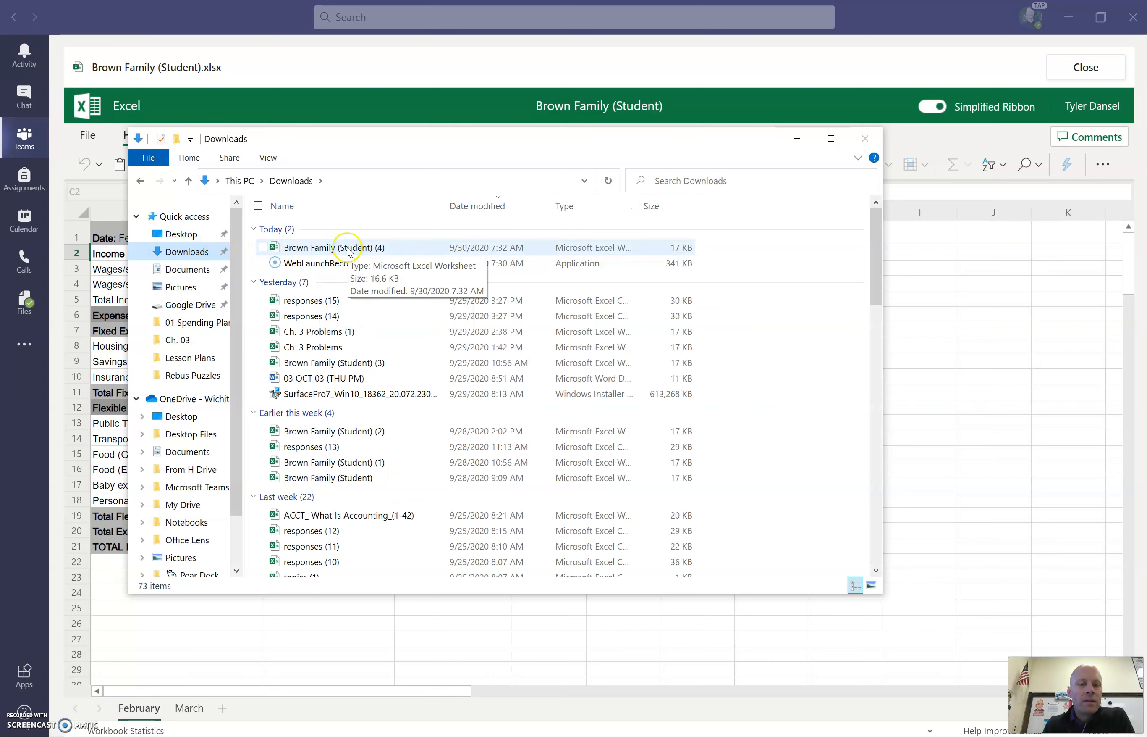
pyautogui.click(335, 247)
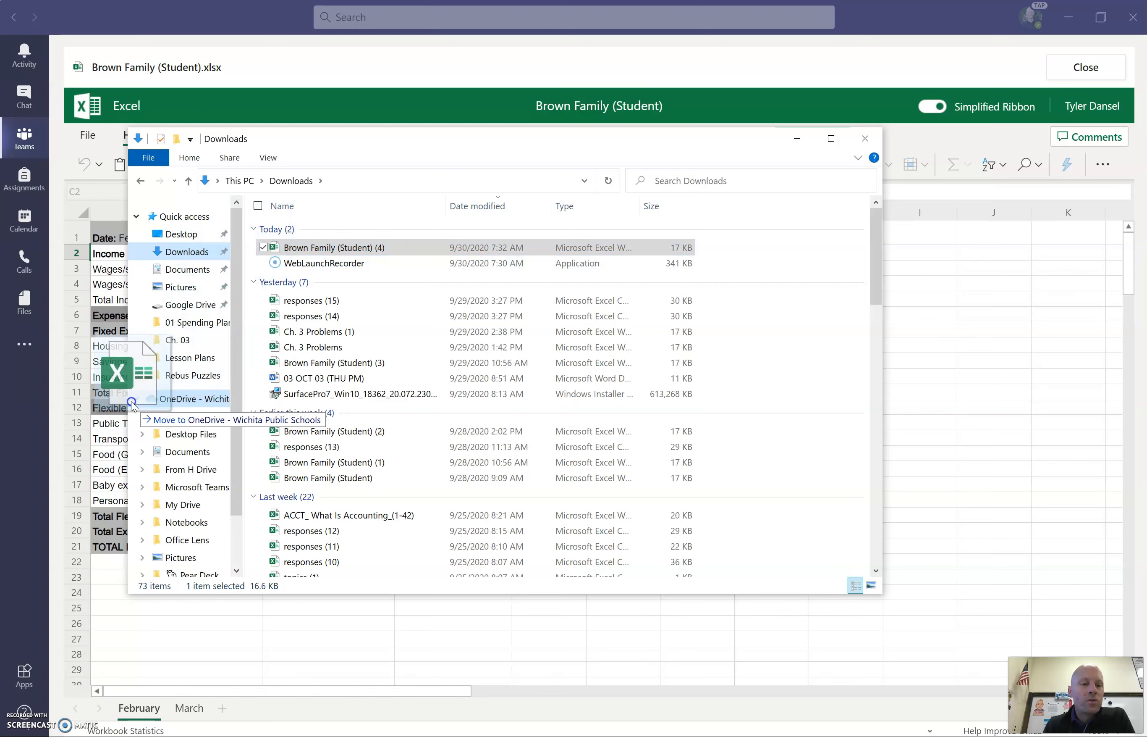
pyautogui.moveTo(136, 460)
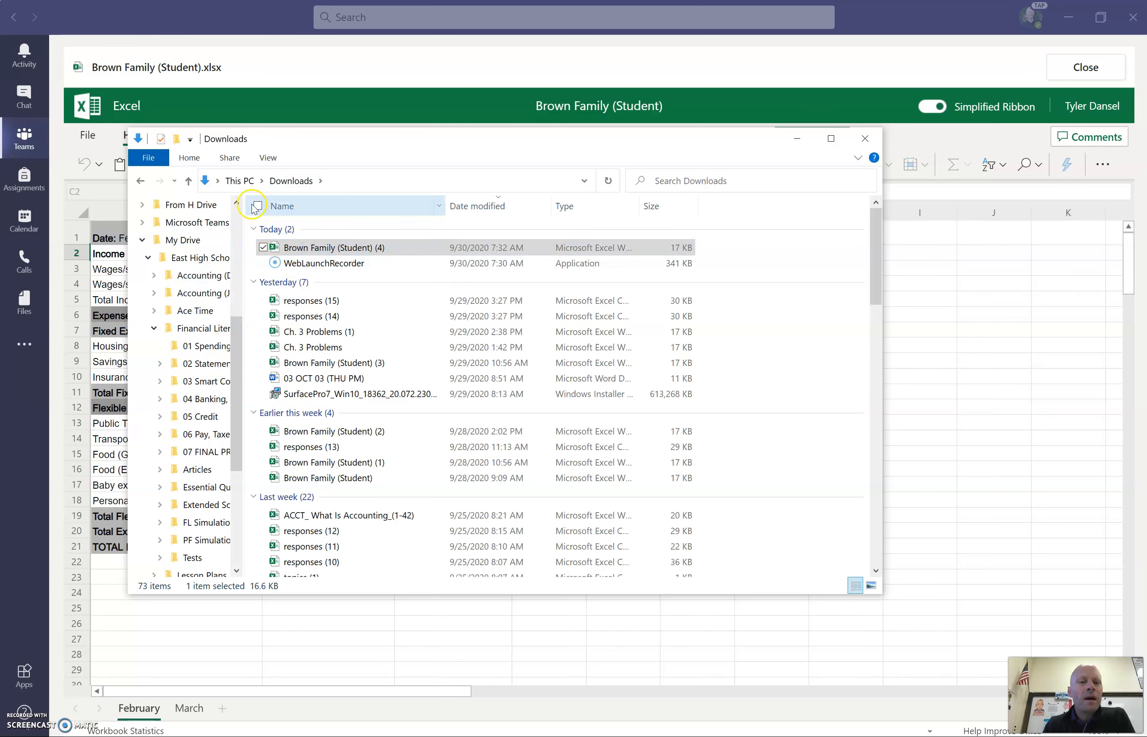
pyautogui.moveTo(865, 139)
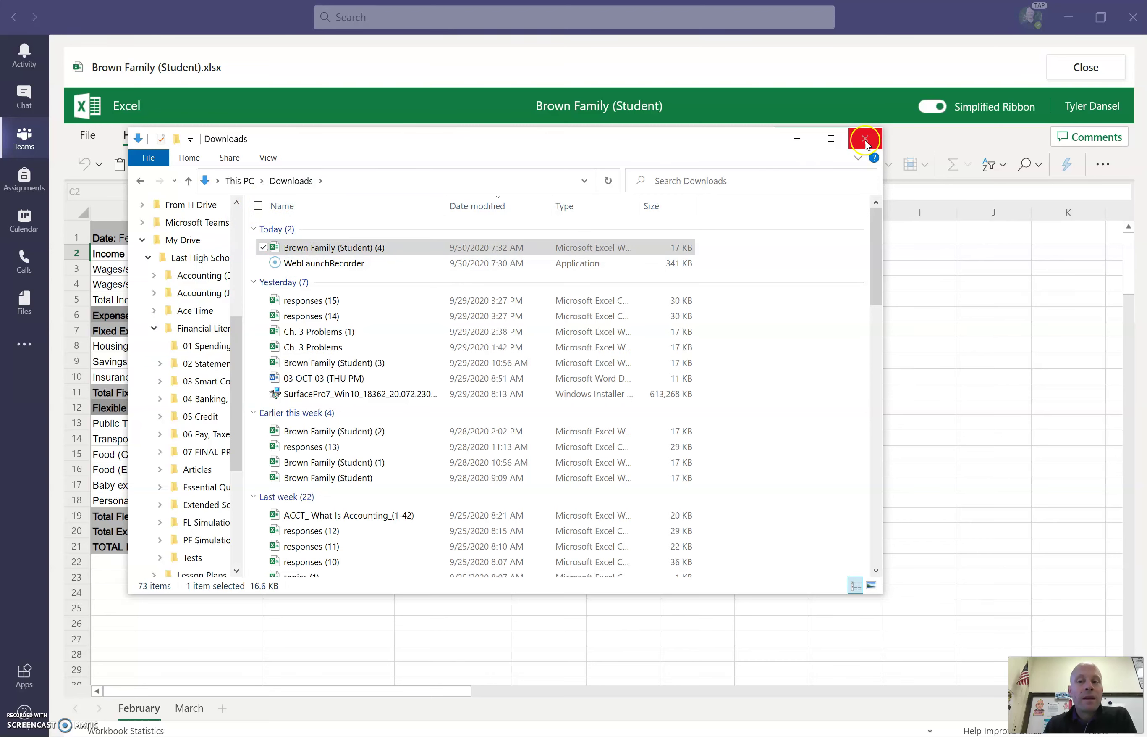
pyautogui.moveTo(862, 139)
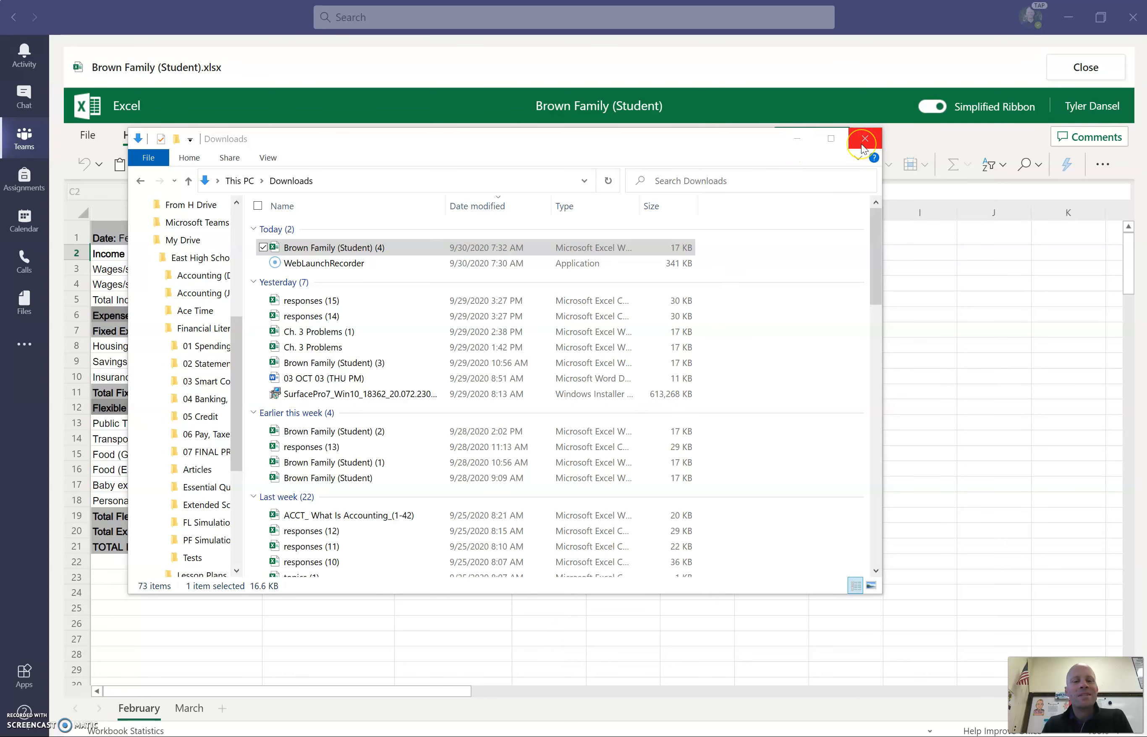
pyautogui.moveTo(863, 139)
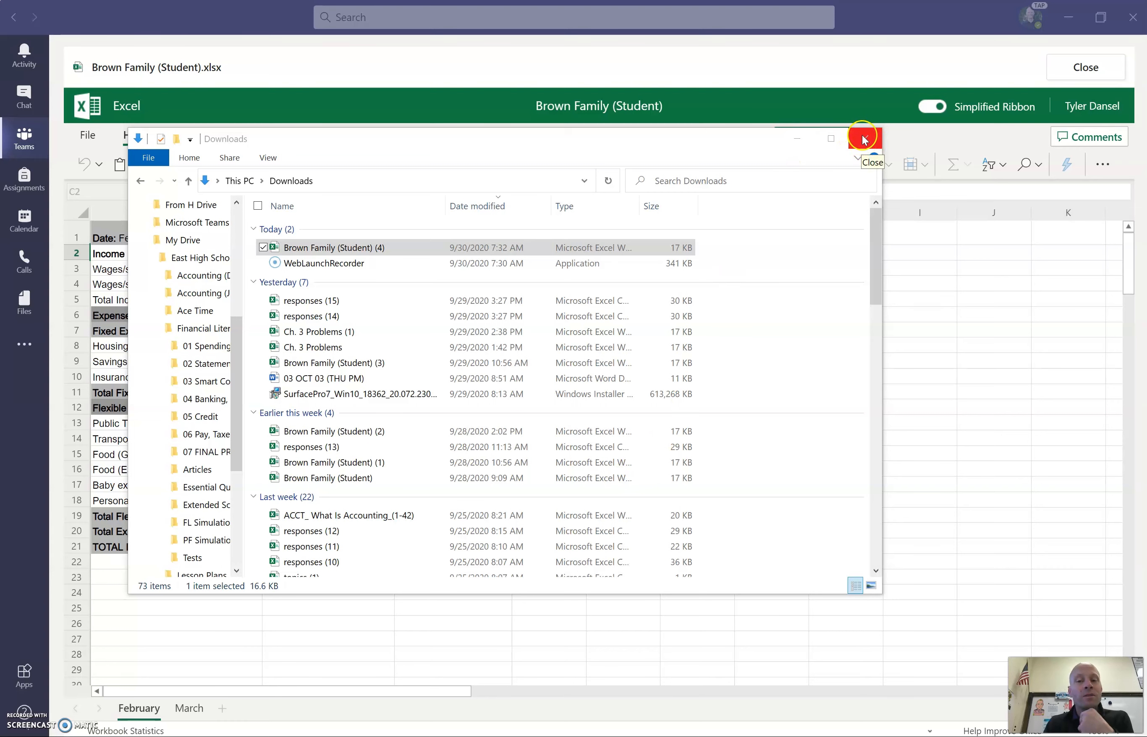
pyautogui.click(864, 139)
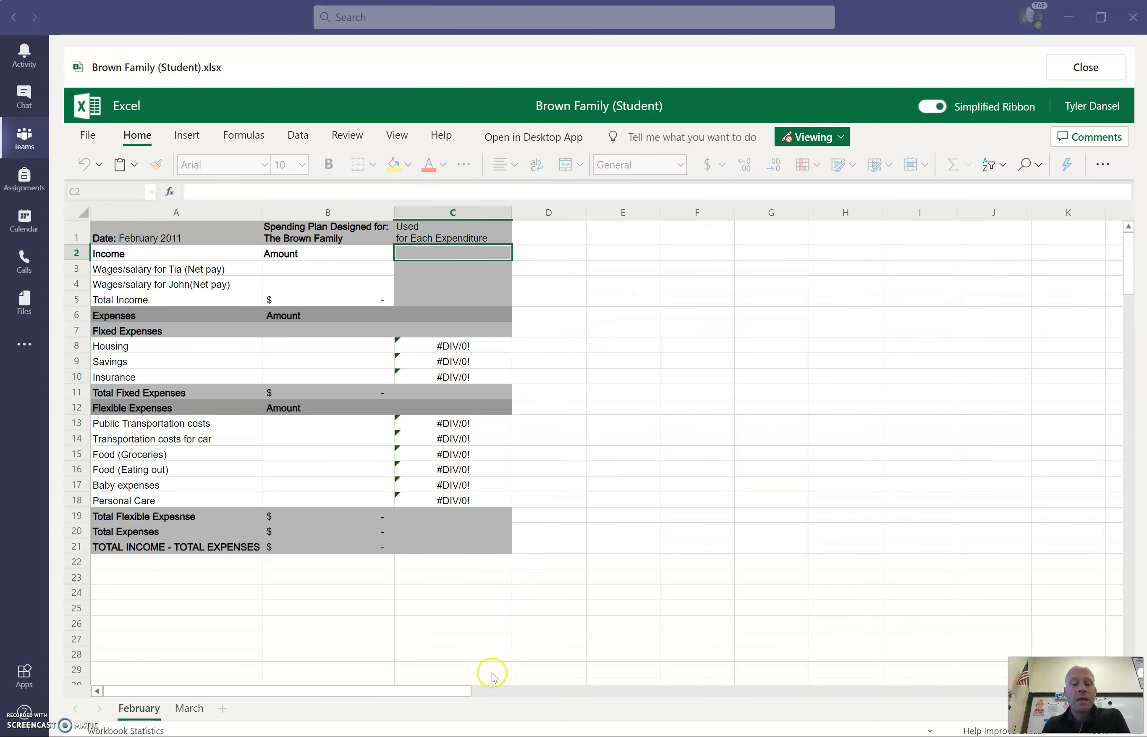
# In the Brown Family (Key) workbook, enter wages of 250 and 500 in B3:B4
pyautogui.click(534, 137)
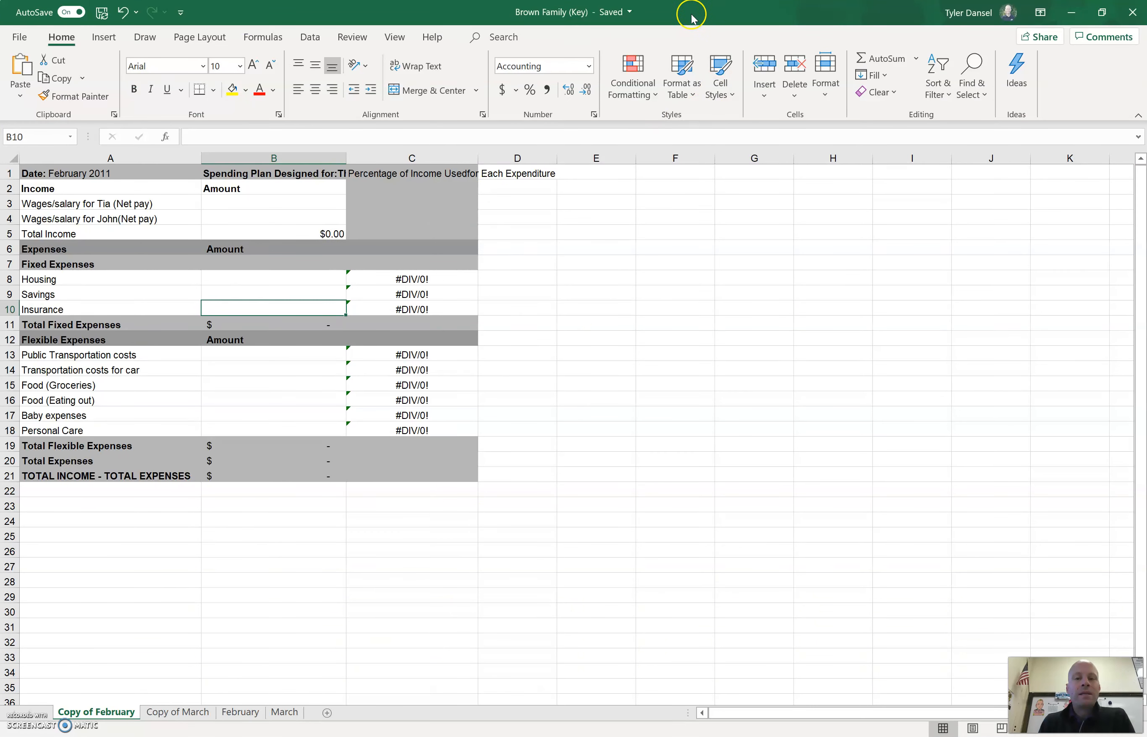
pyautogui.moveTo(316, 713)
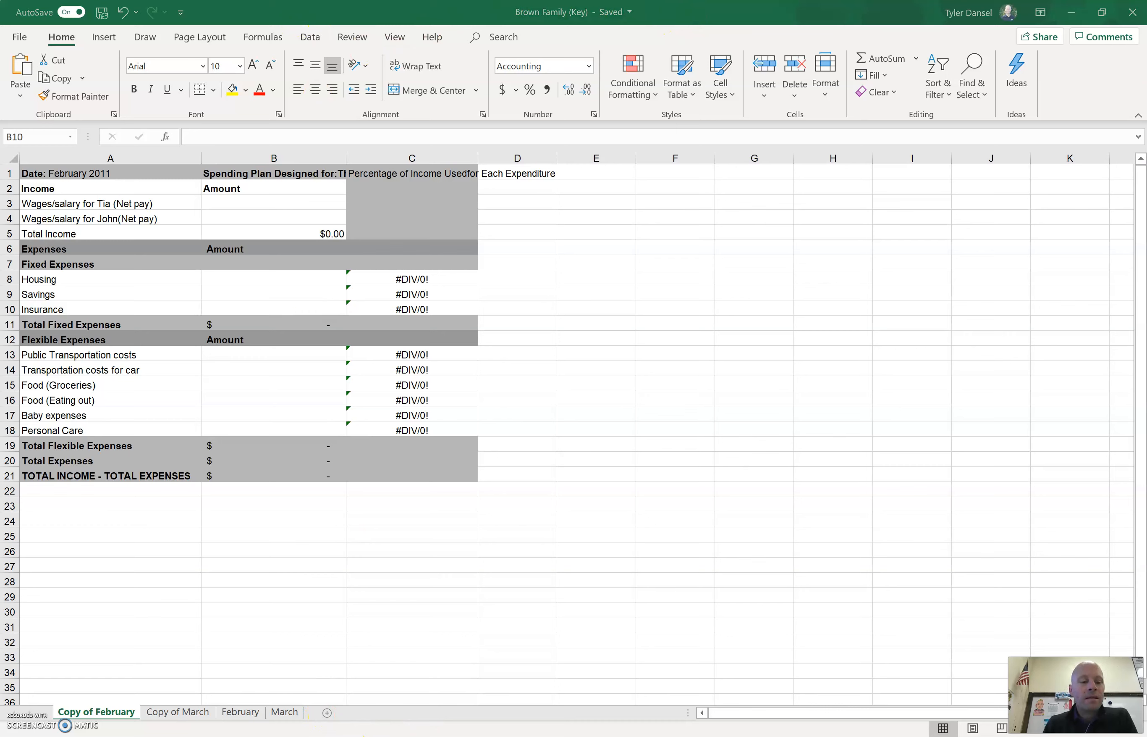
pyautogui.moveTo(672, 648)
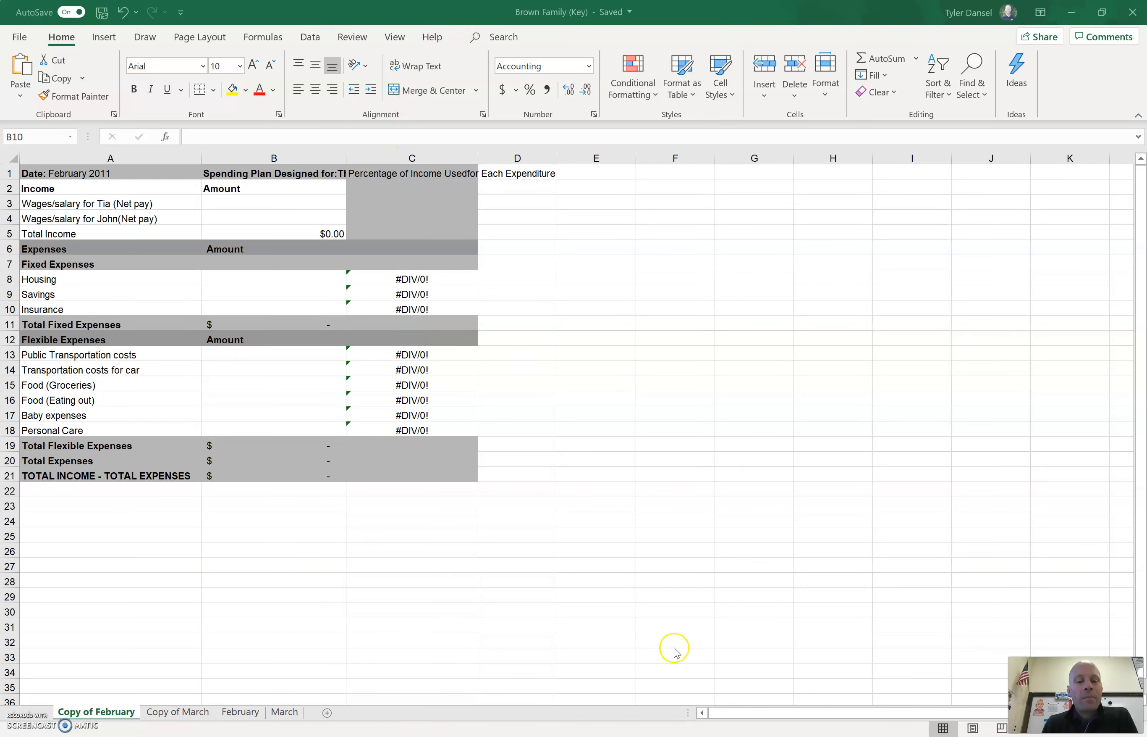
pyautogui.moveTo(280, 206)
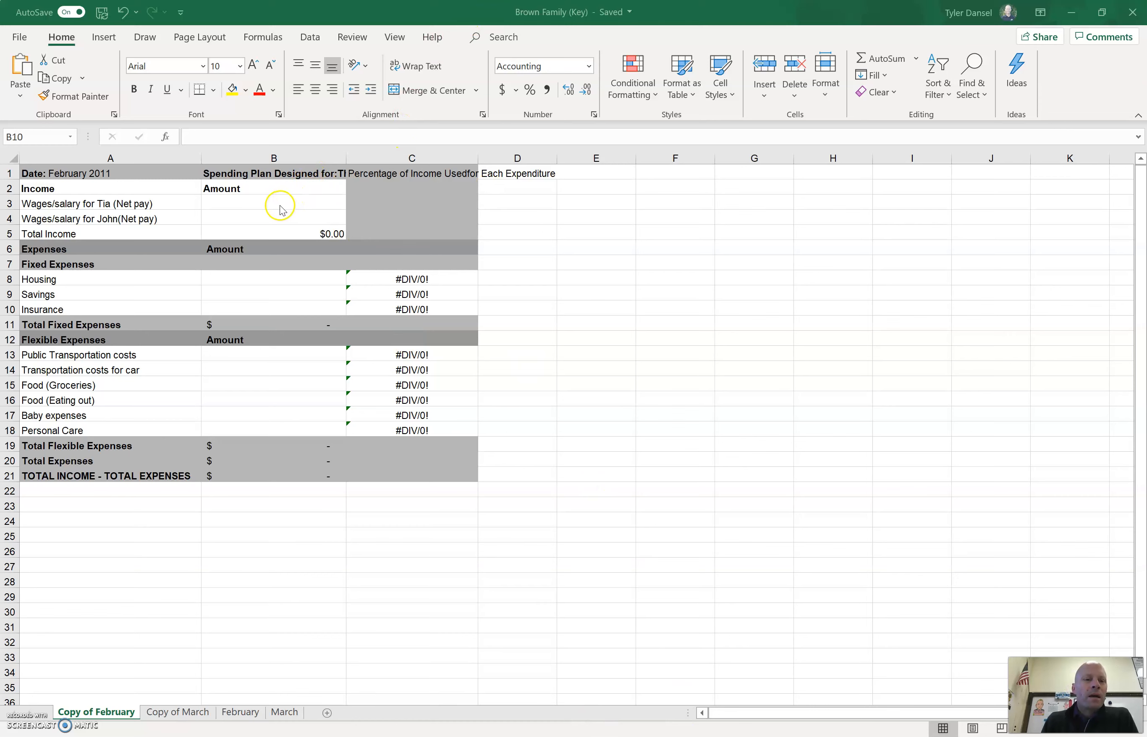
pyautogui.click(274, 202)
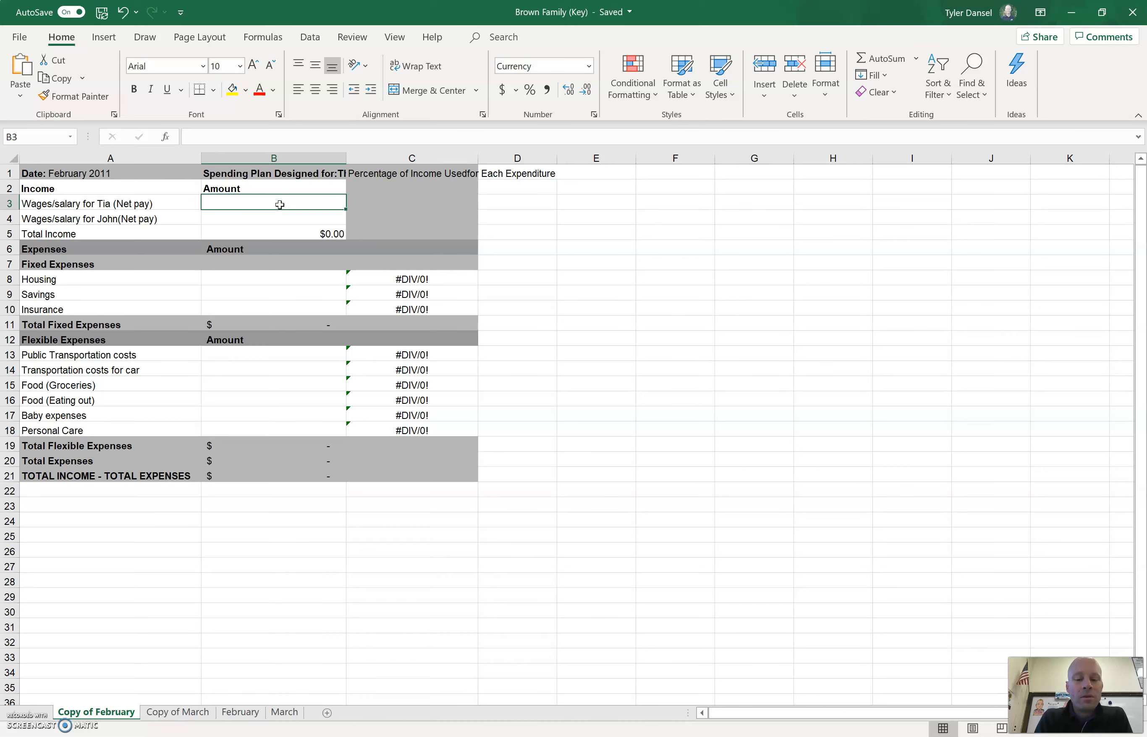
pyautogui.write('250')
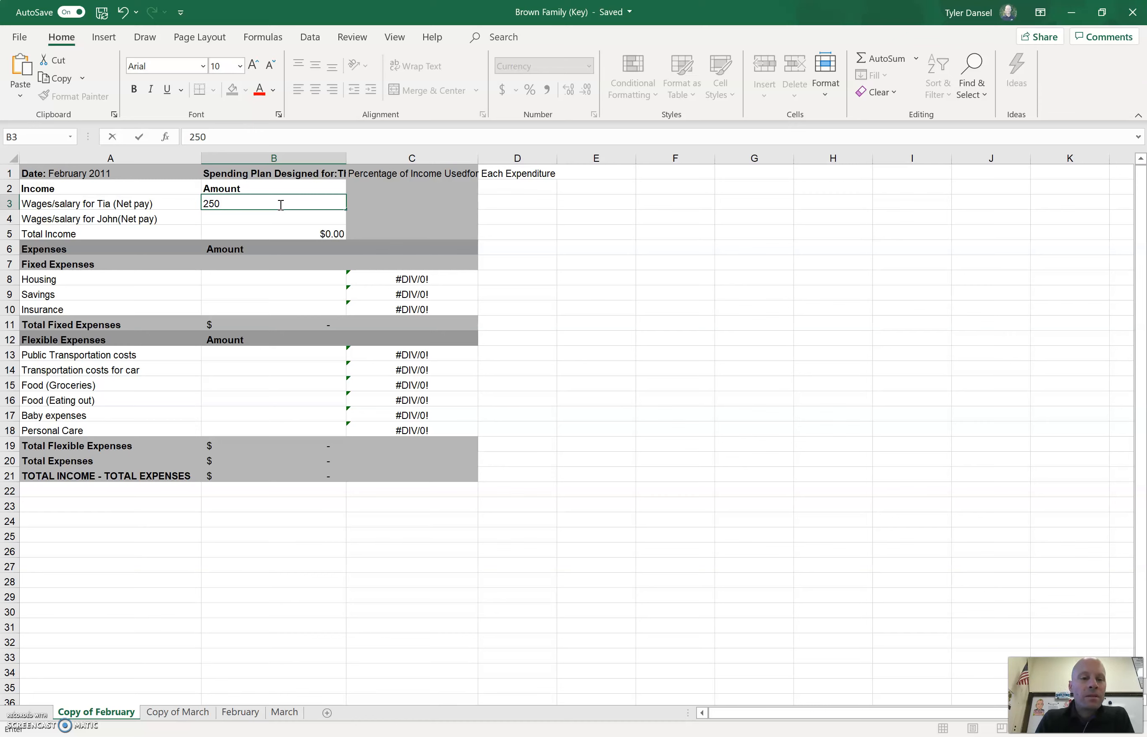
pyautogui.press('Return')
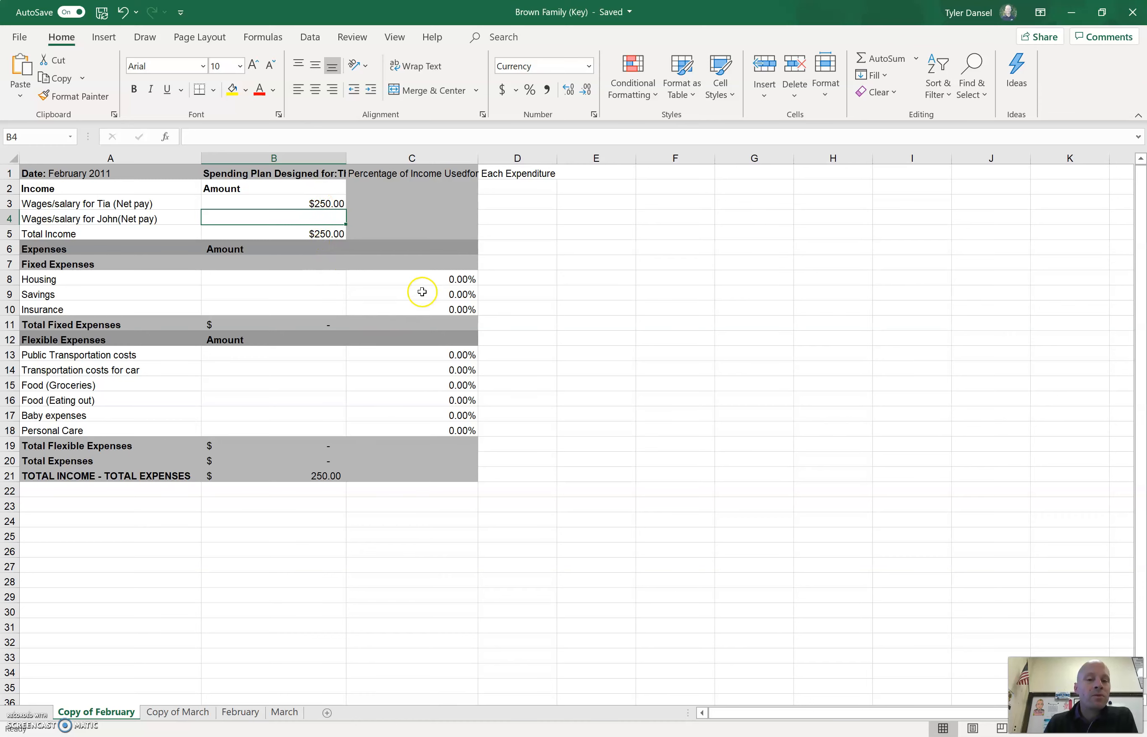
pyautogui.moveTo(297, 219)
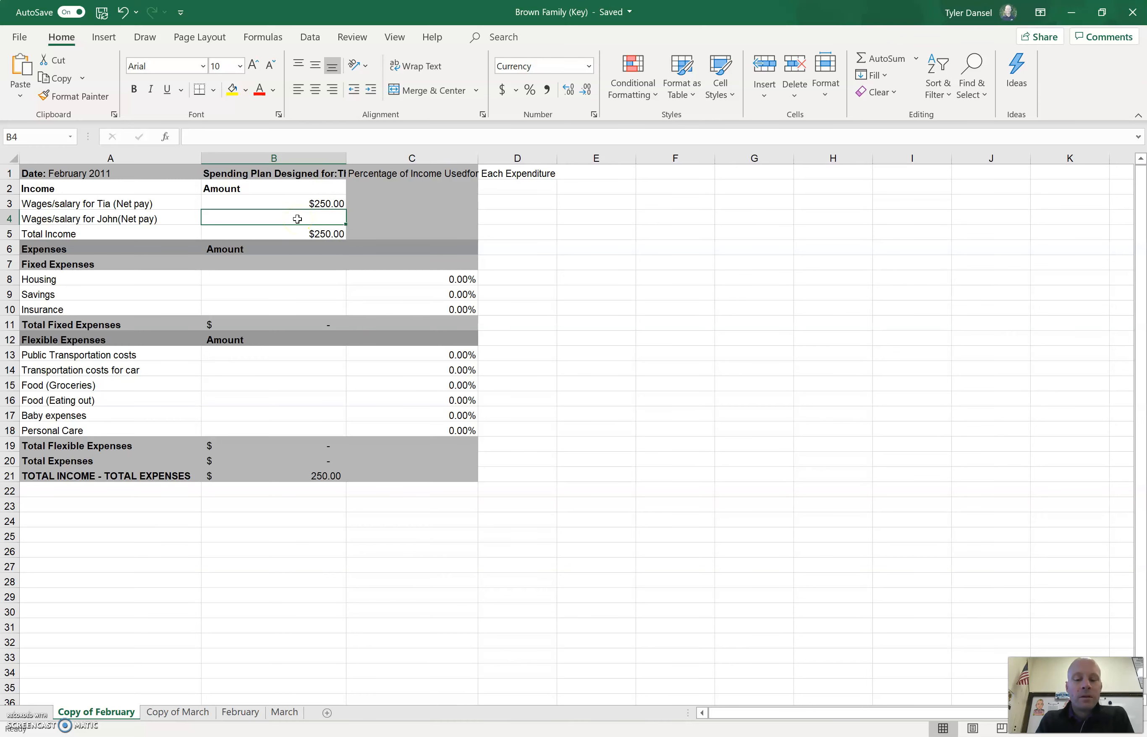
pyautogui.write('500.00')
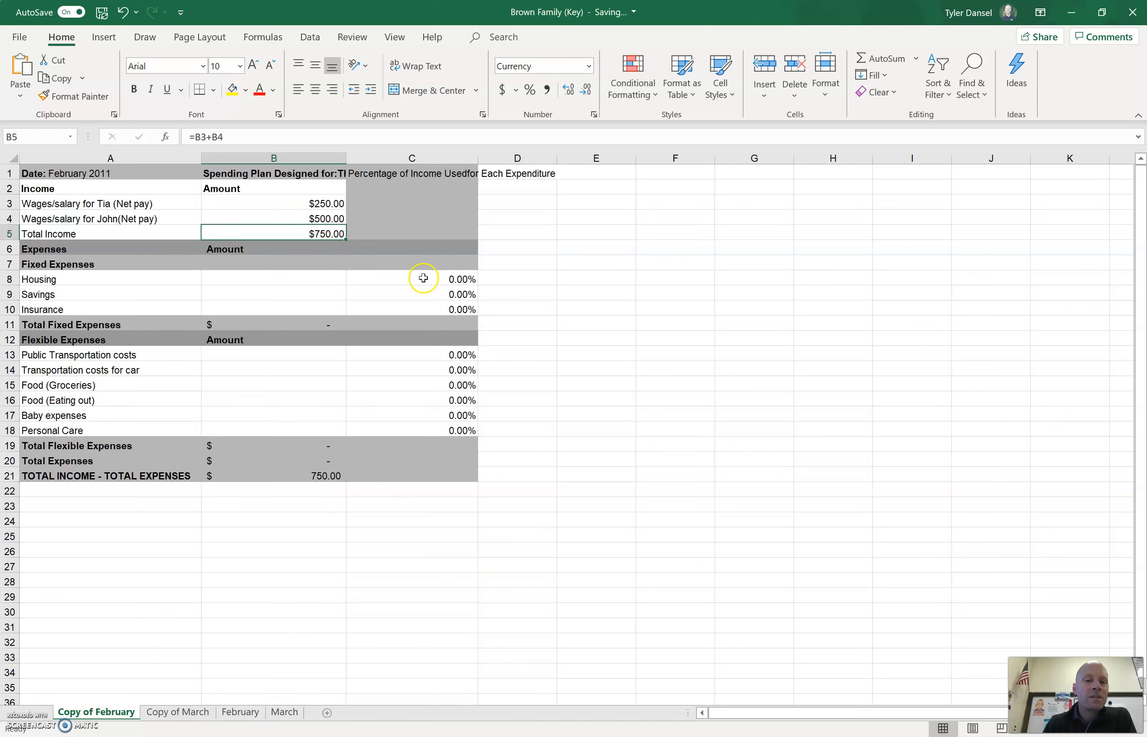
pyautogui.moveTo(401, 361)
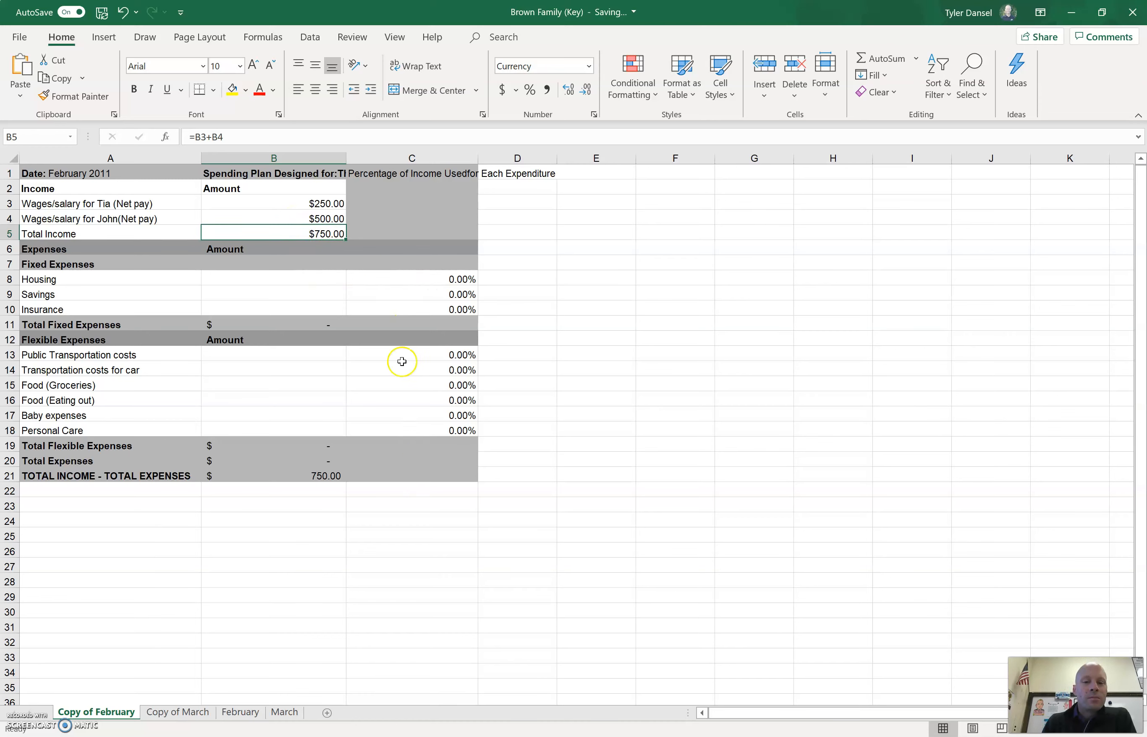
# Enter 210 for housing and flexible amounts of 40.00 and 40 for transportation and baby expenses
pyautogui.click(274, 279)
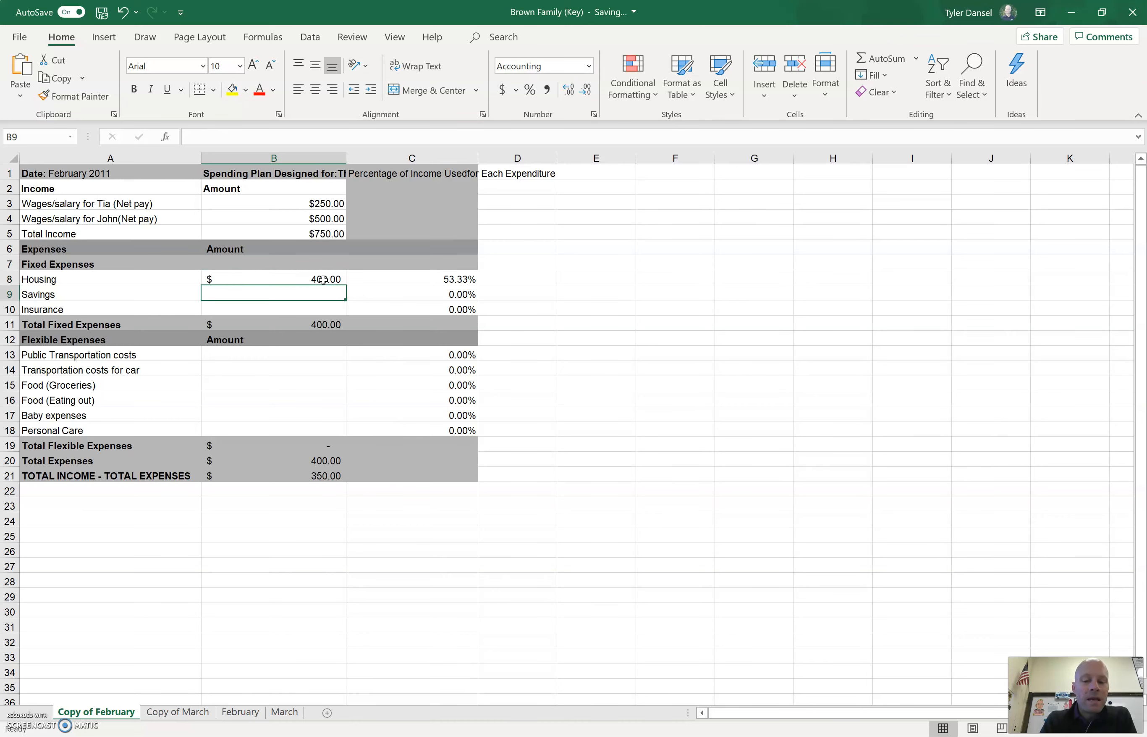
pyautogui.write('210.00')
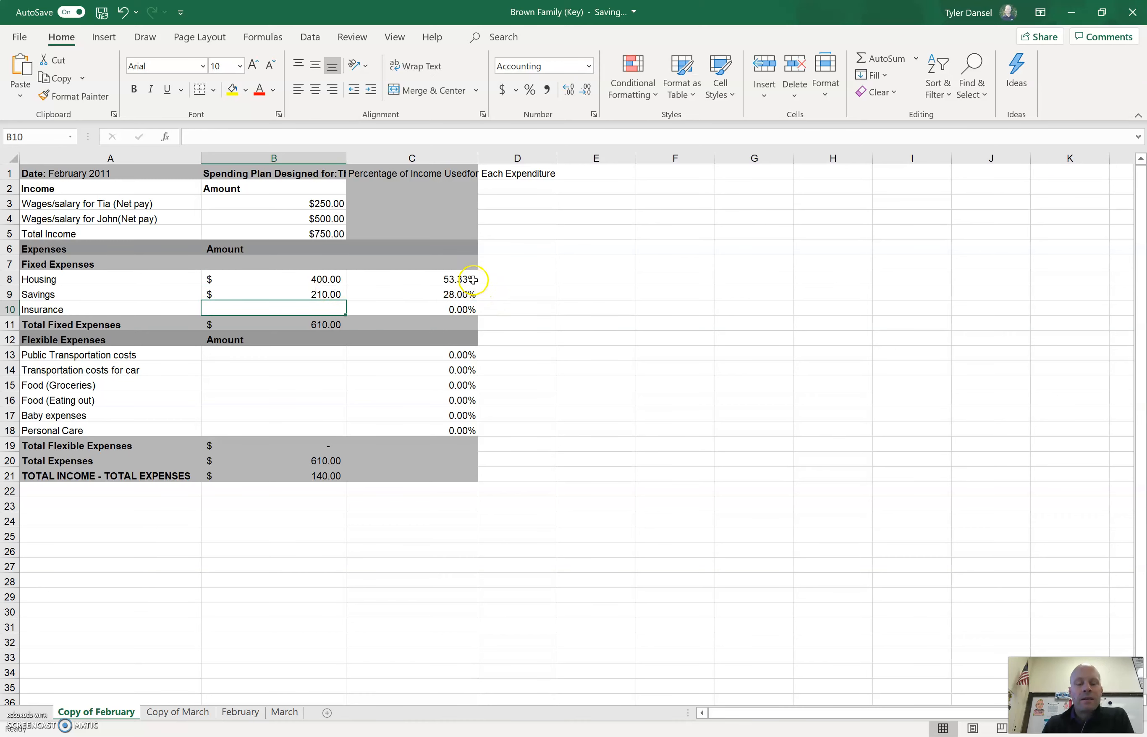
pyautogui.moveTo(375, 309)
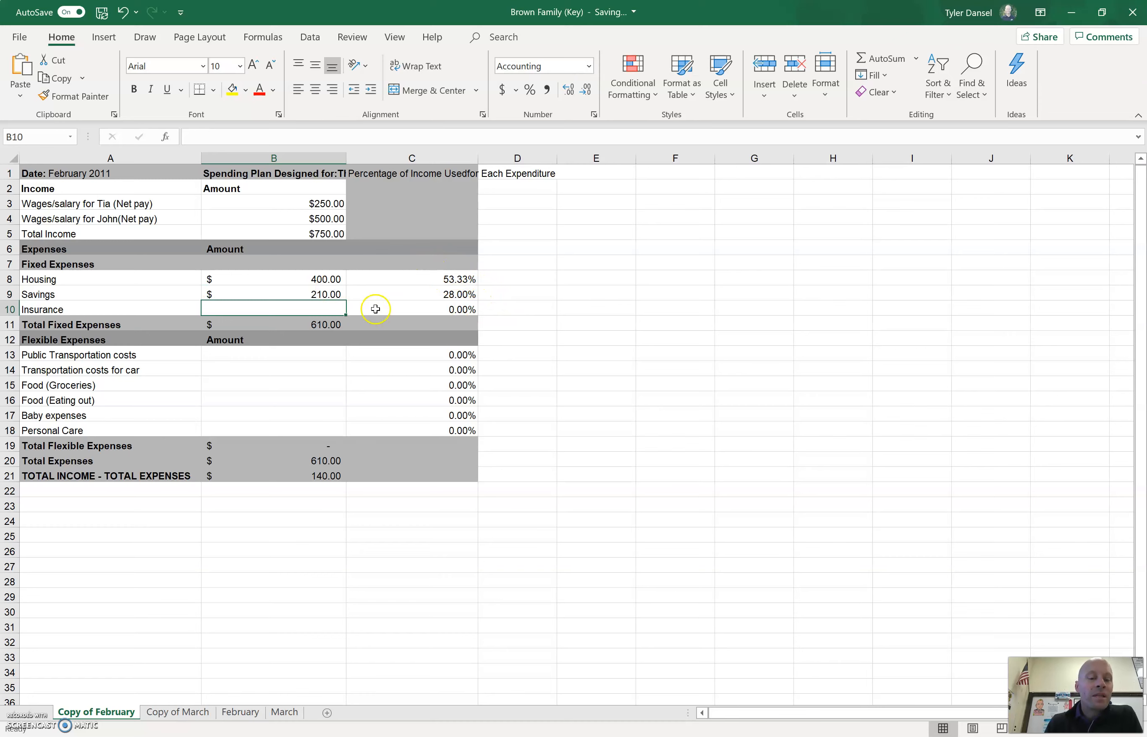
pyautogui.moveTo(288, 358)
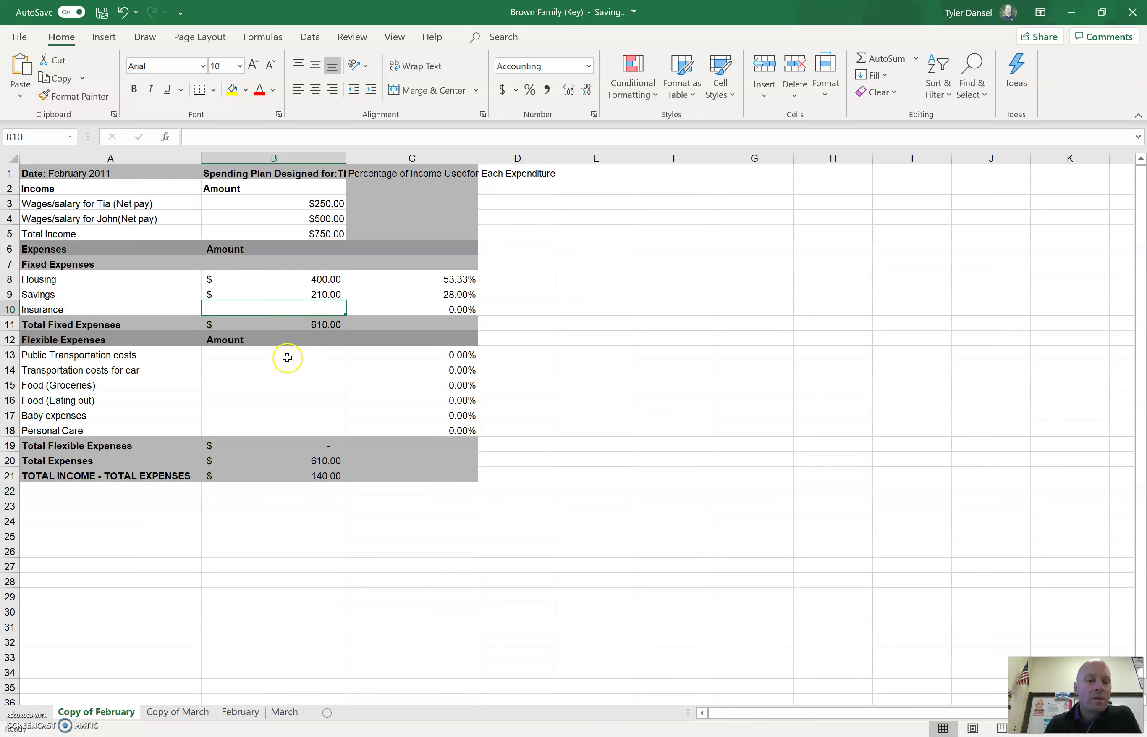
pyautogui.moveTo(226, 445)
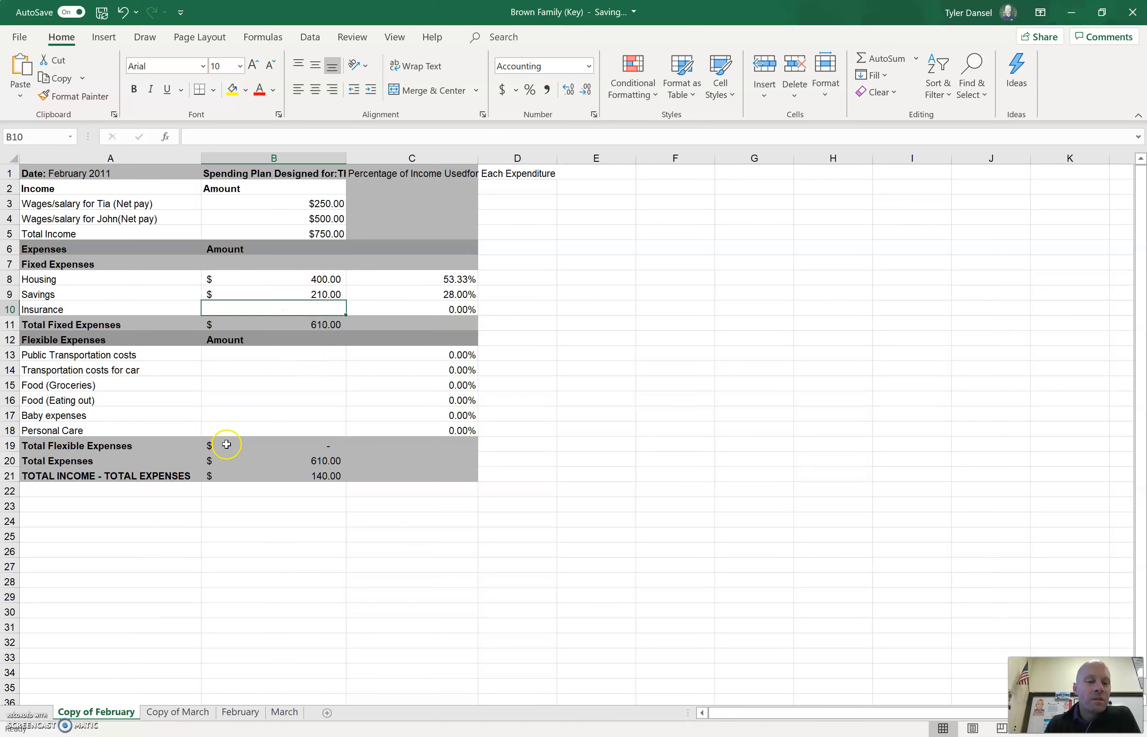
pyautogui.click(274, 355)
pyautogui.write('50')
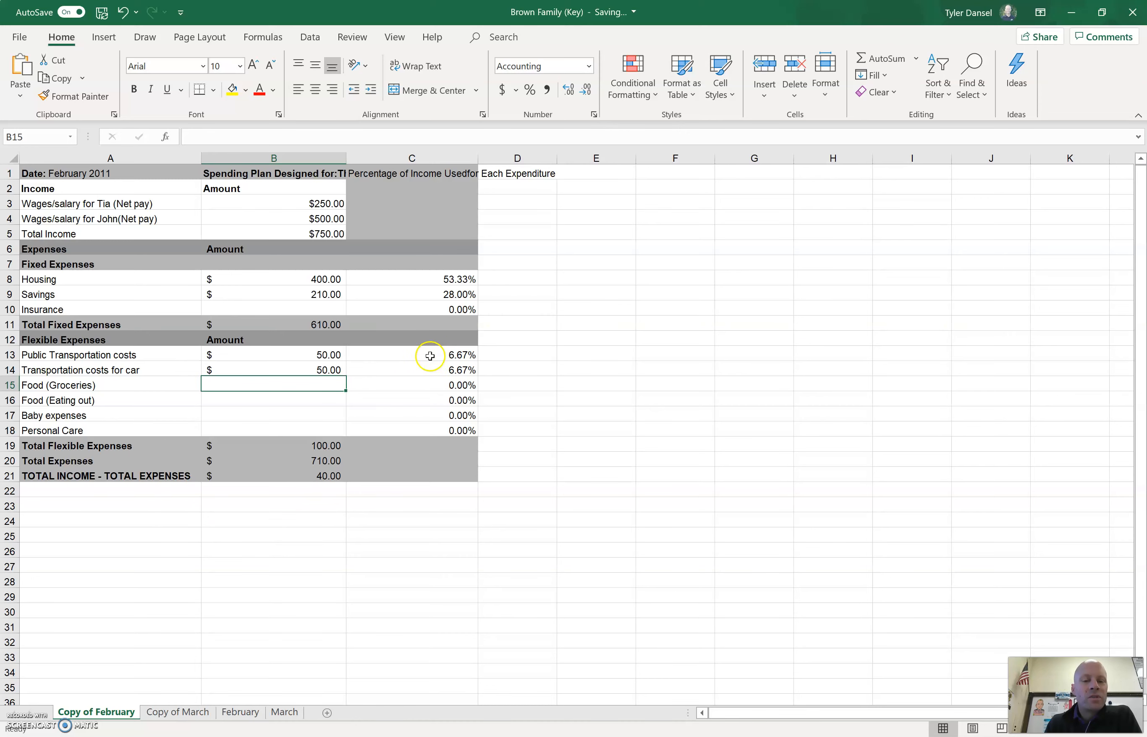
pyautogui.moveTo(267, 451)
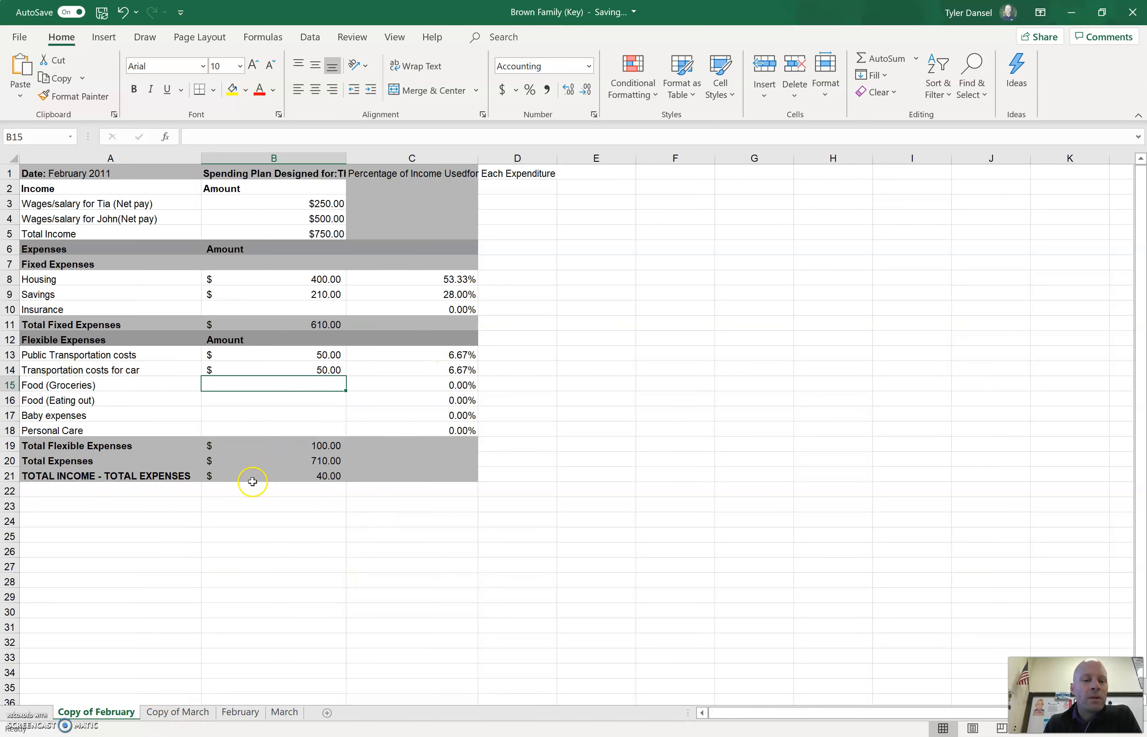
pyautogui.moveTo(292, 478)
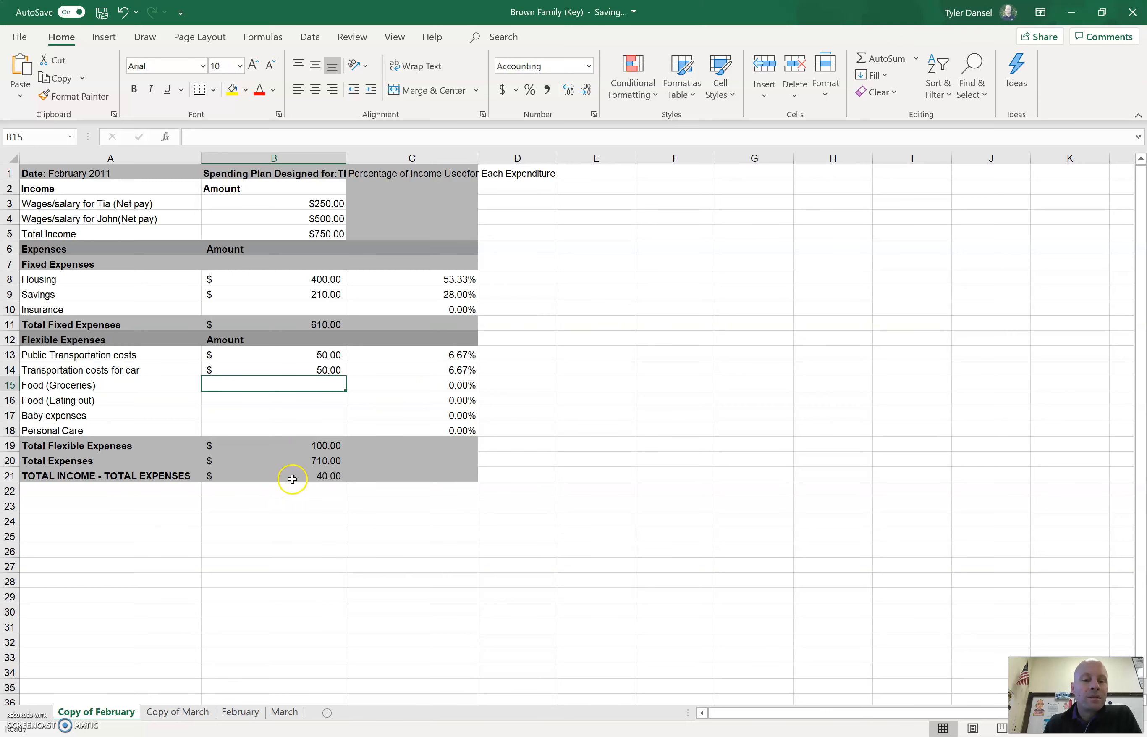
pyautogui.moveTo(321, 461)
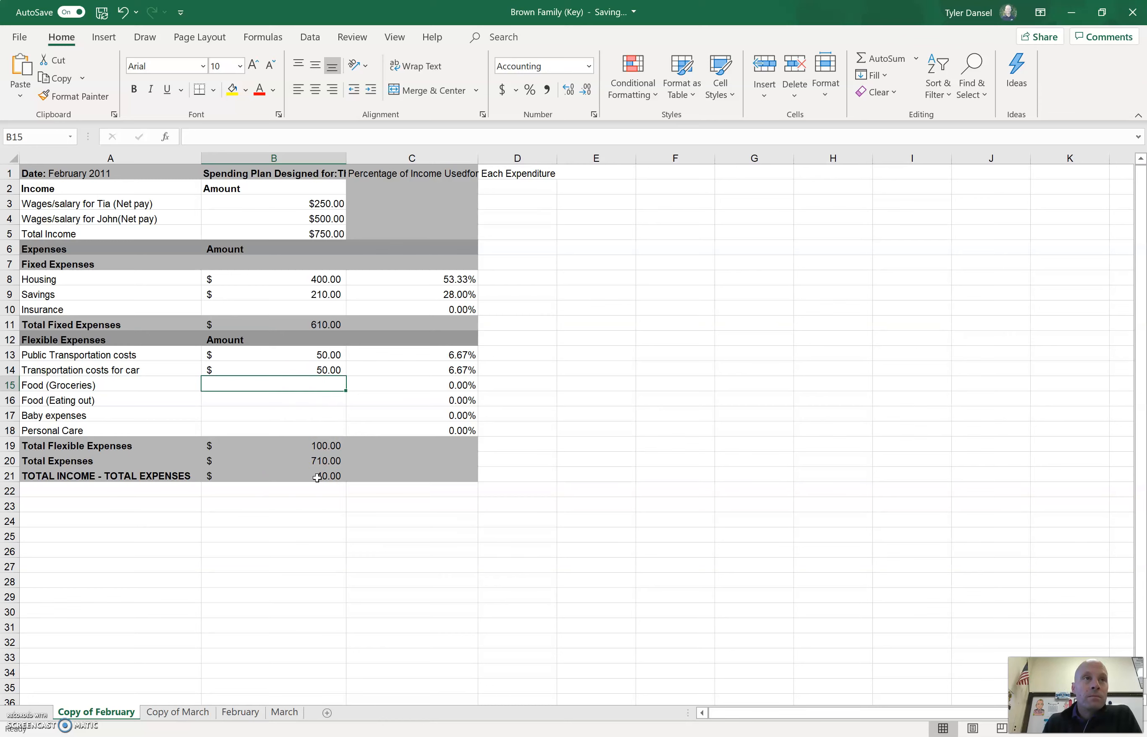
pyautogui.moveTo(300, 383)
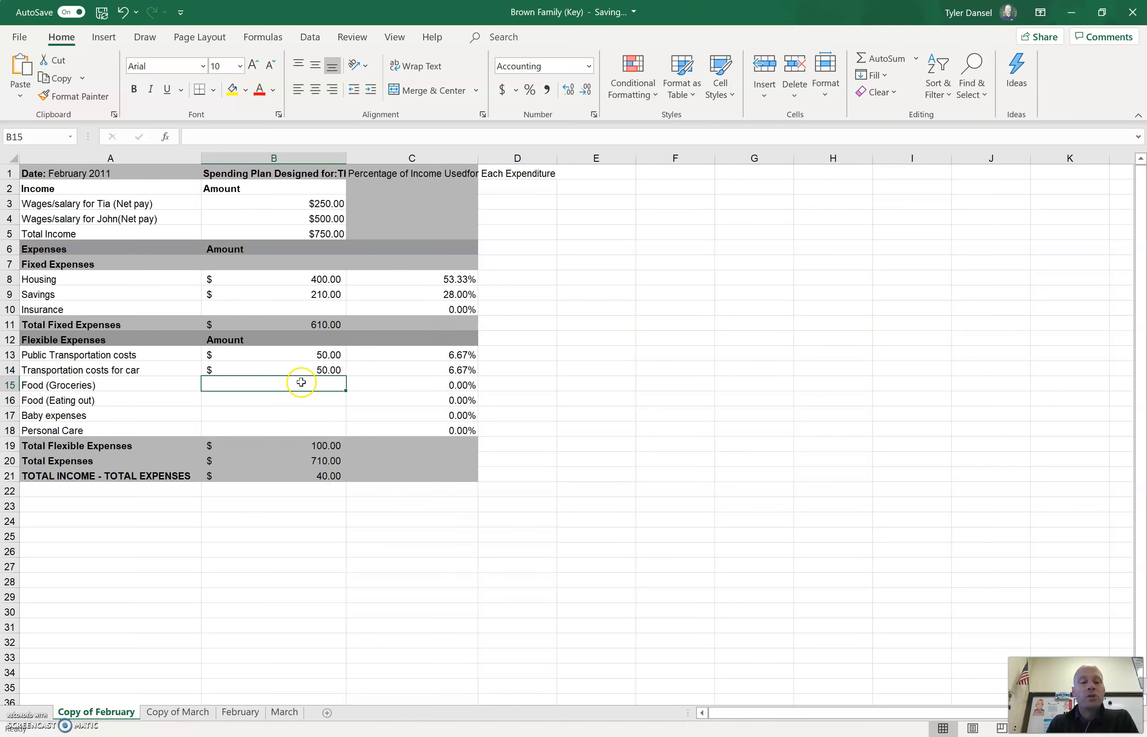
pyautogui.write('40.00')
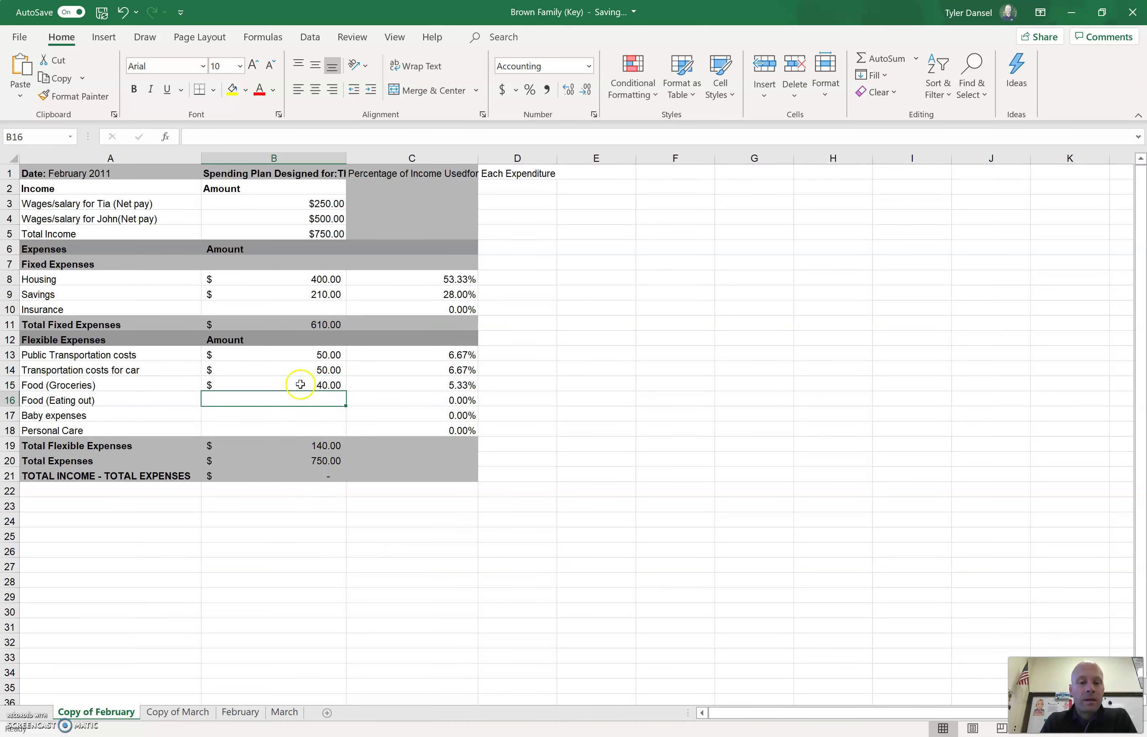
pyautogui.moveTo(355, 503)
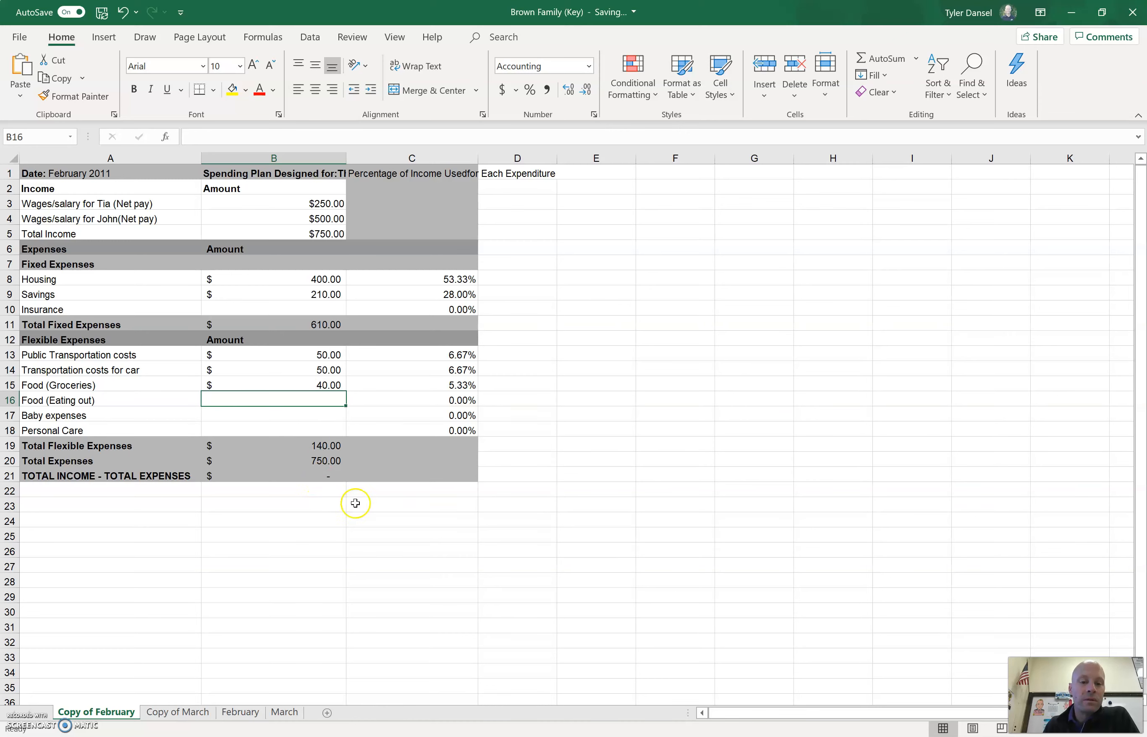
pyautogui.moveTo(304, 448)
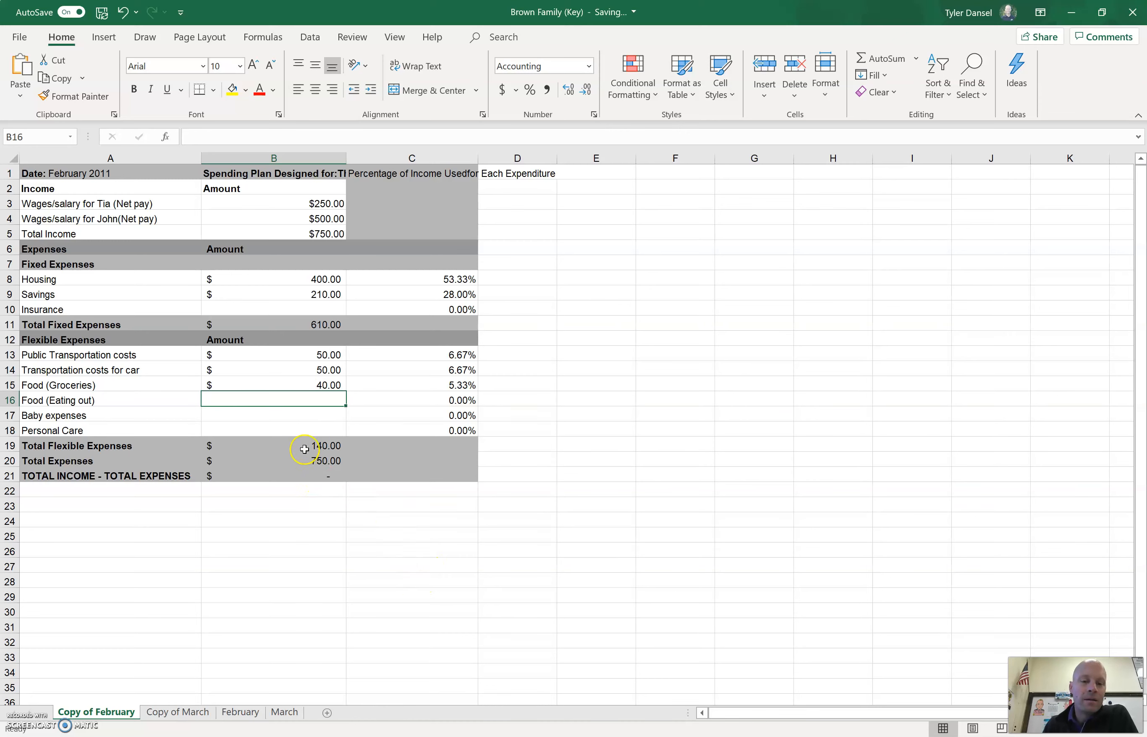
pyautogui.moveTo(327, 483)
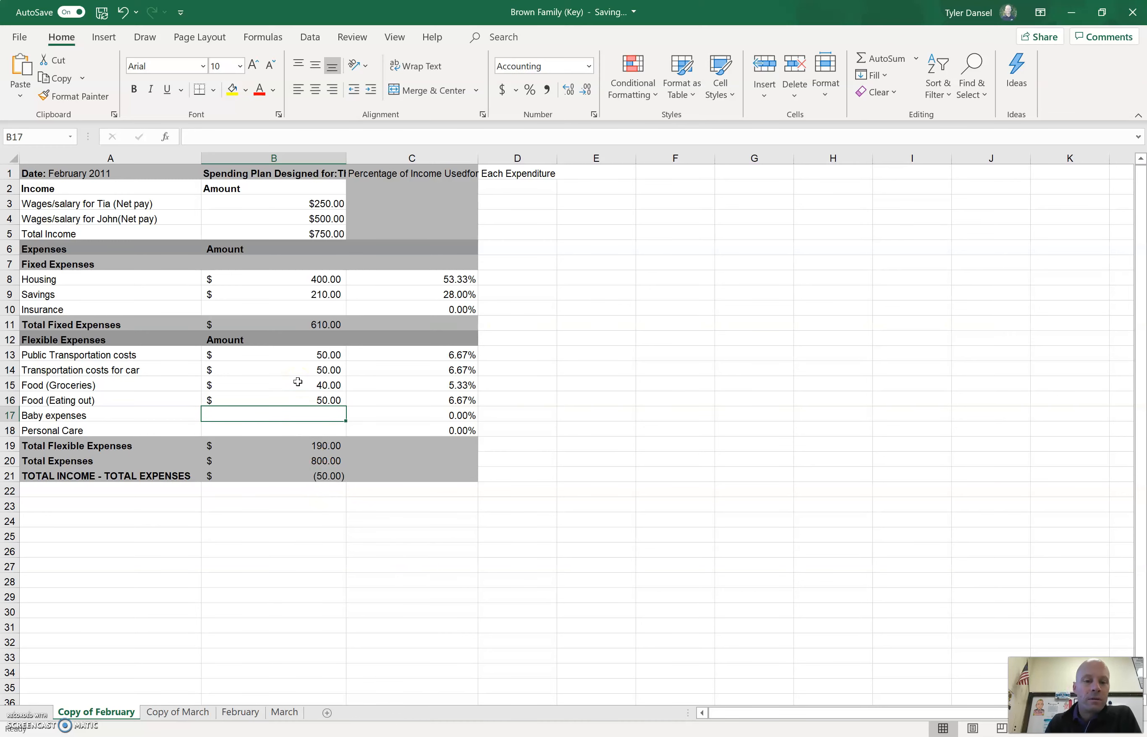
pyautogui.write('40')
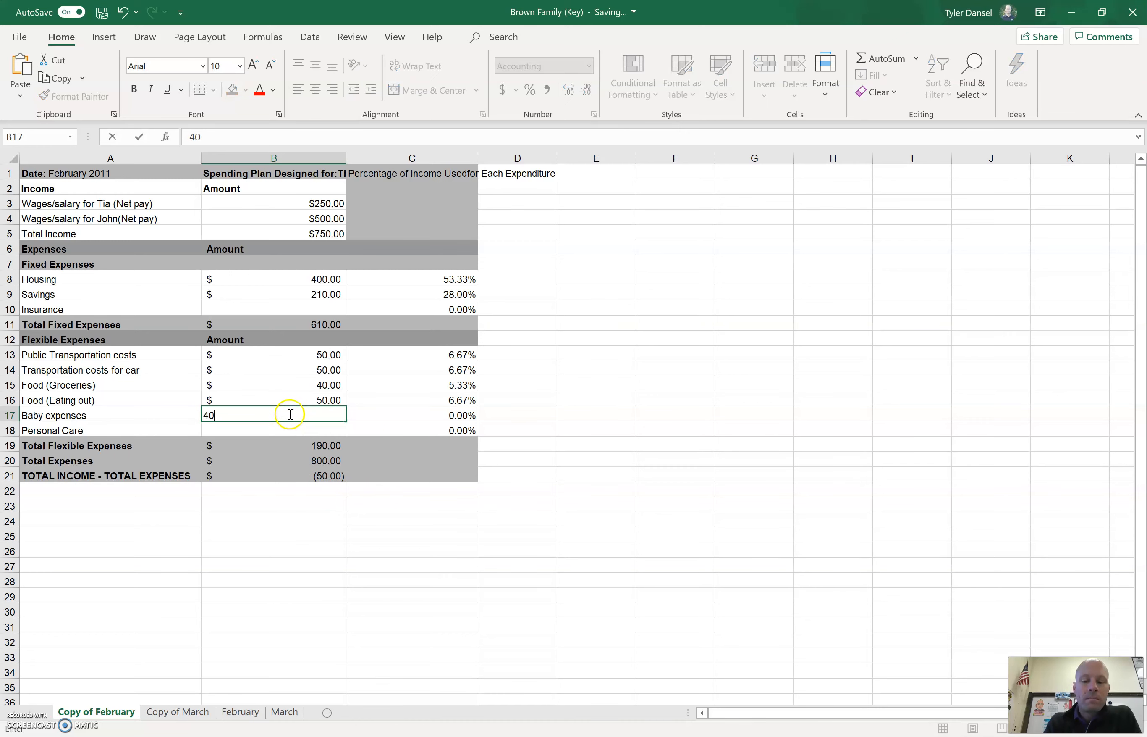
pyautogui.press('Return')
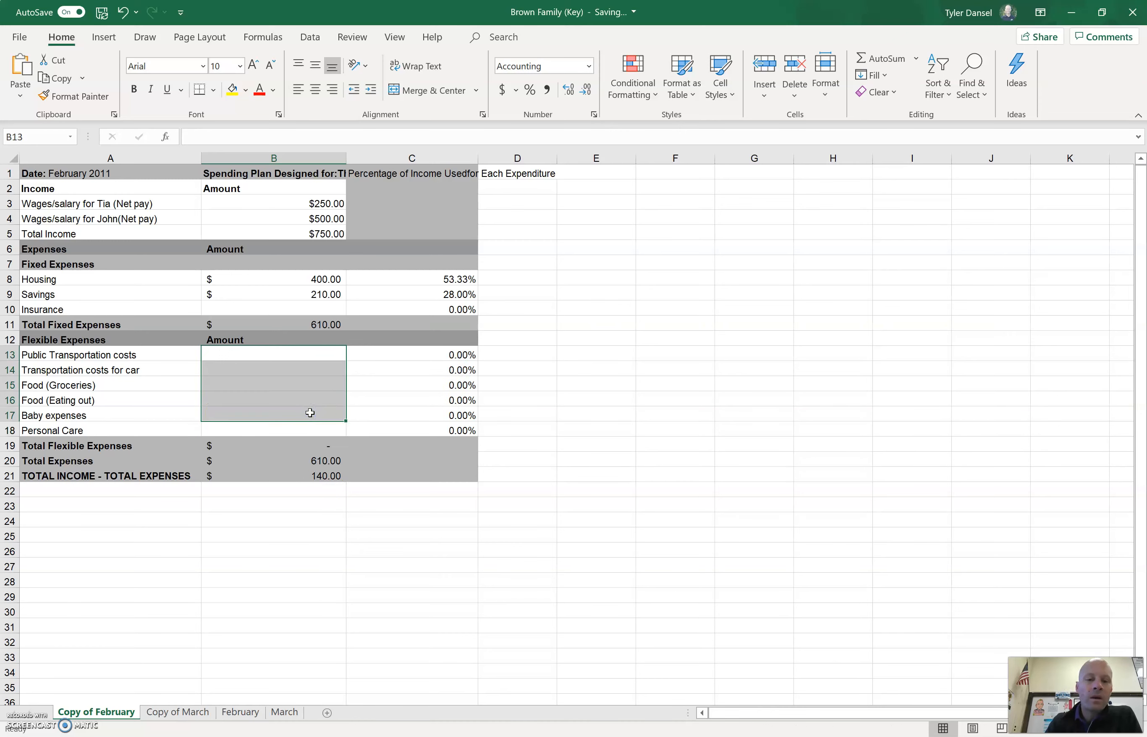
pyautogui.moveTo(312, 481)
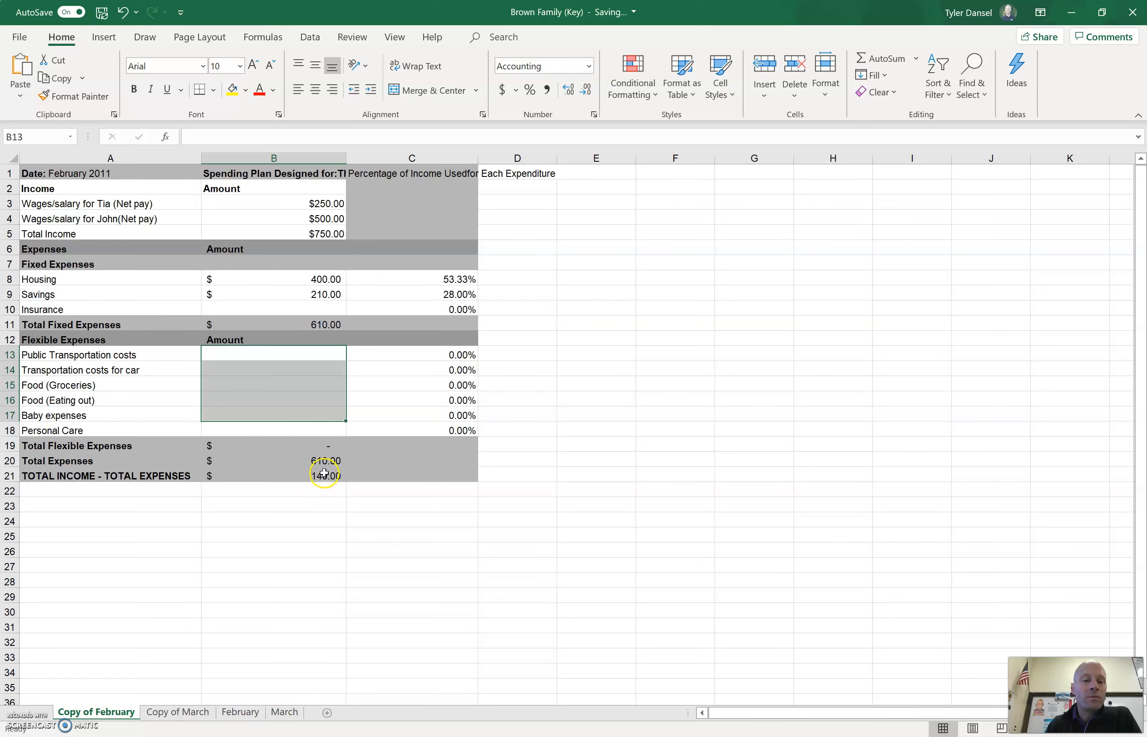
# Copy the February spending plan and paste it onto the Copy of March sheet keeping source column widths
pyautogui.click(273, 519)
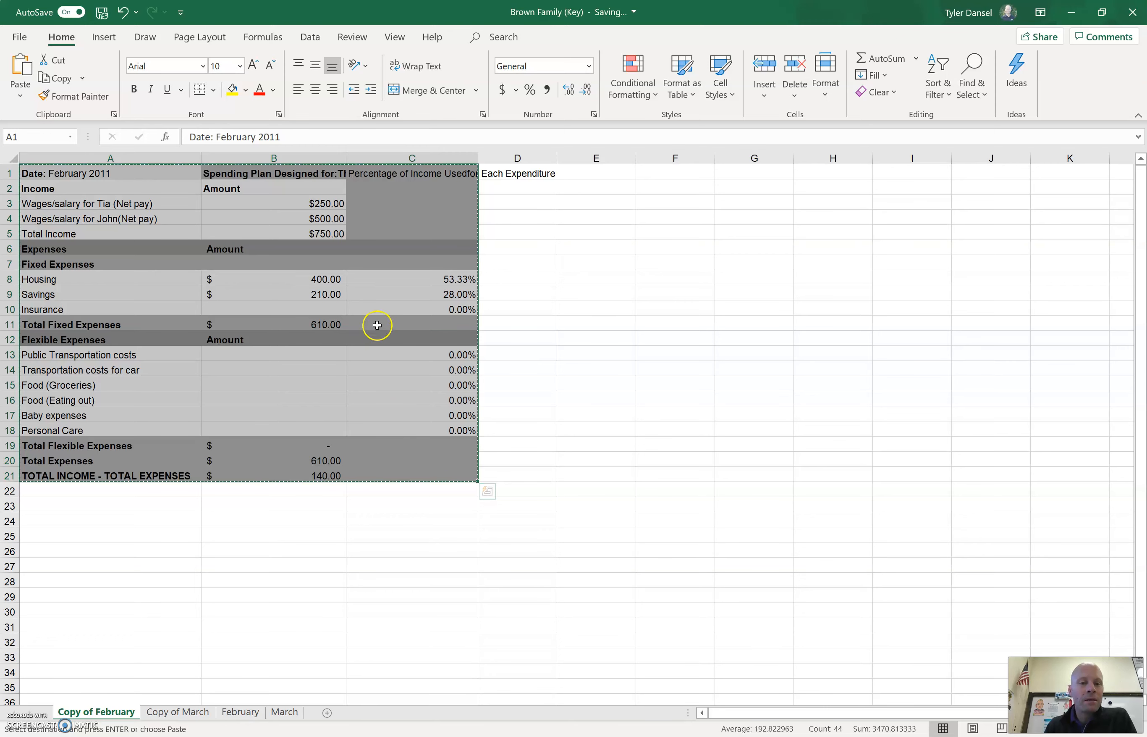
pyautogui.rightClick(377, 326)
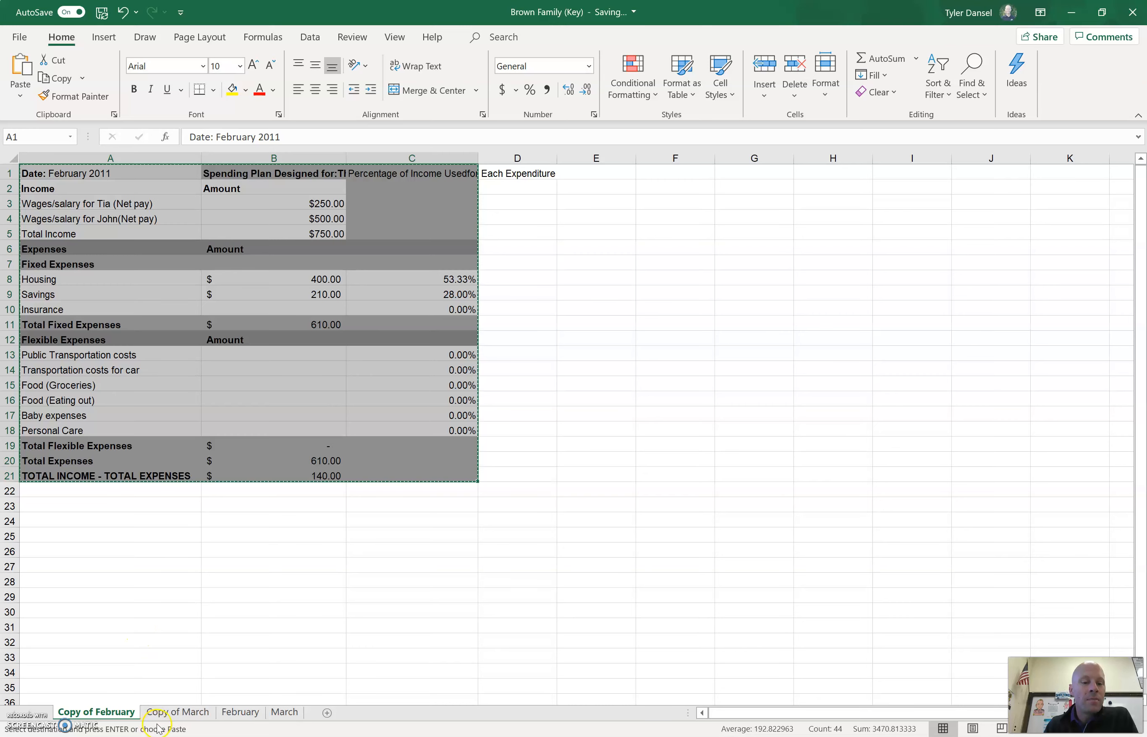
pyautogui.click(177, 712)
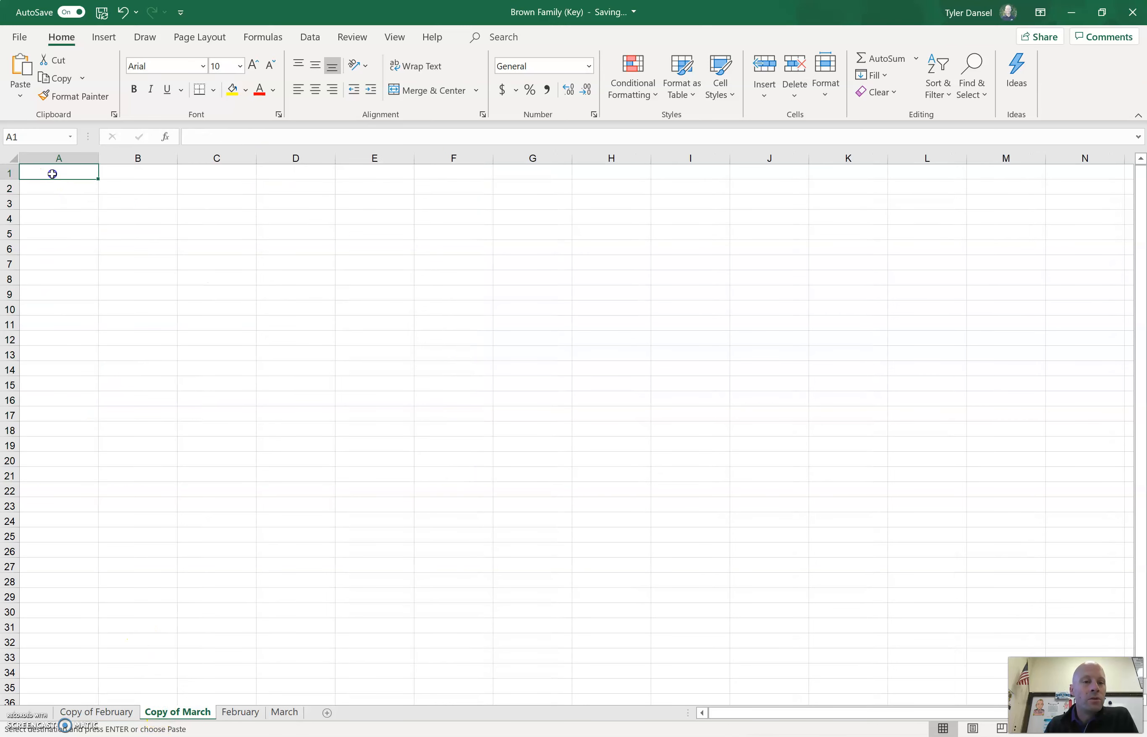
pyautogui.press('ctrl+v')
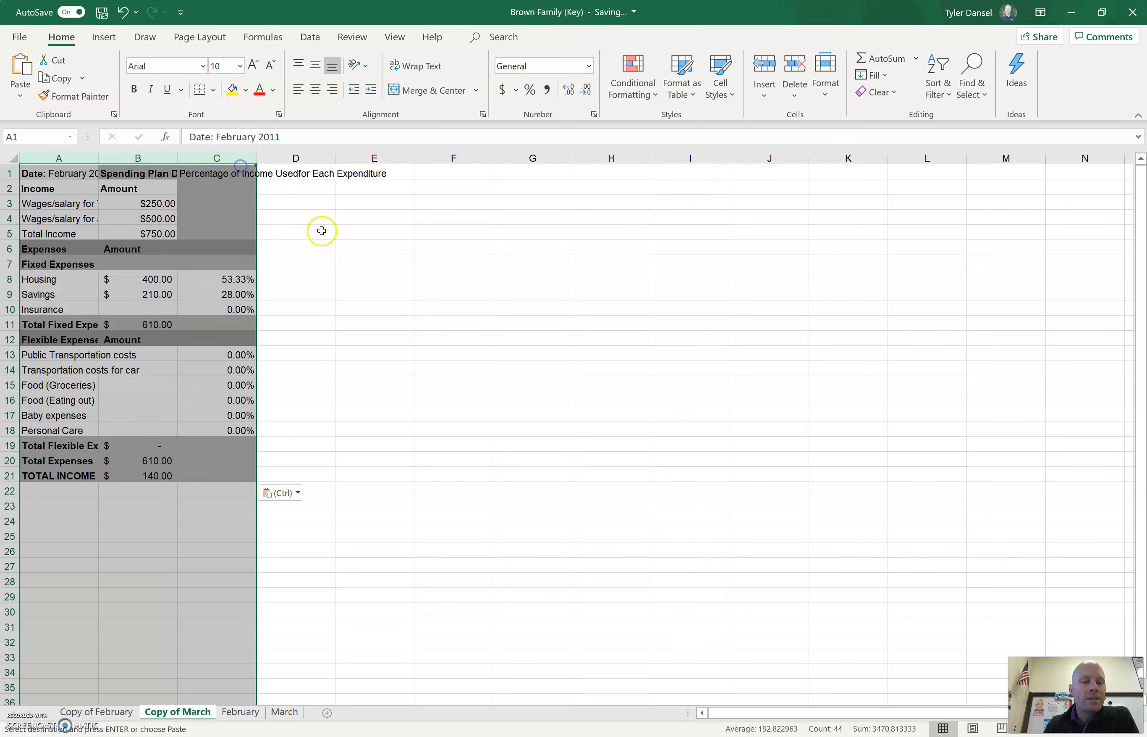
pyautogui.click(295, 234)
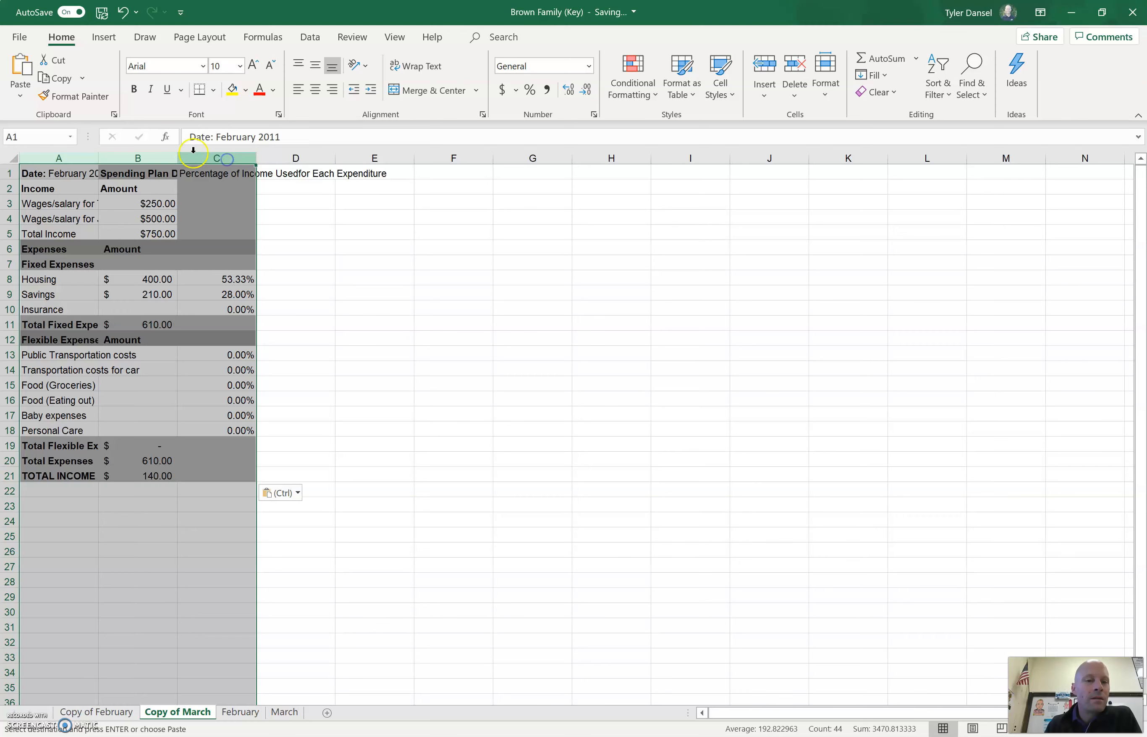
pyautogui.moveTo(177, 157)
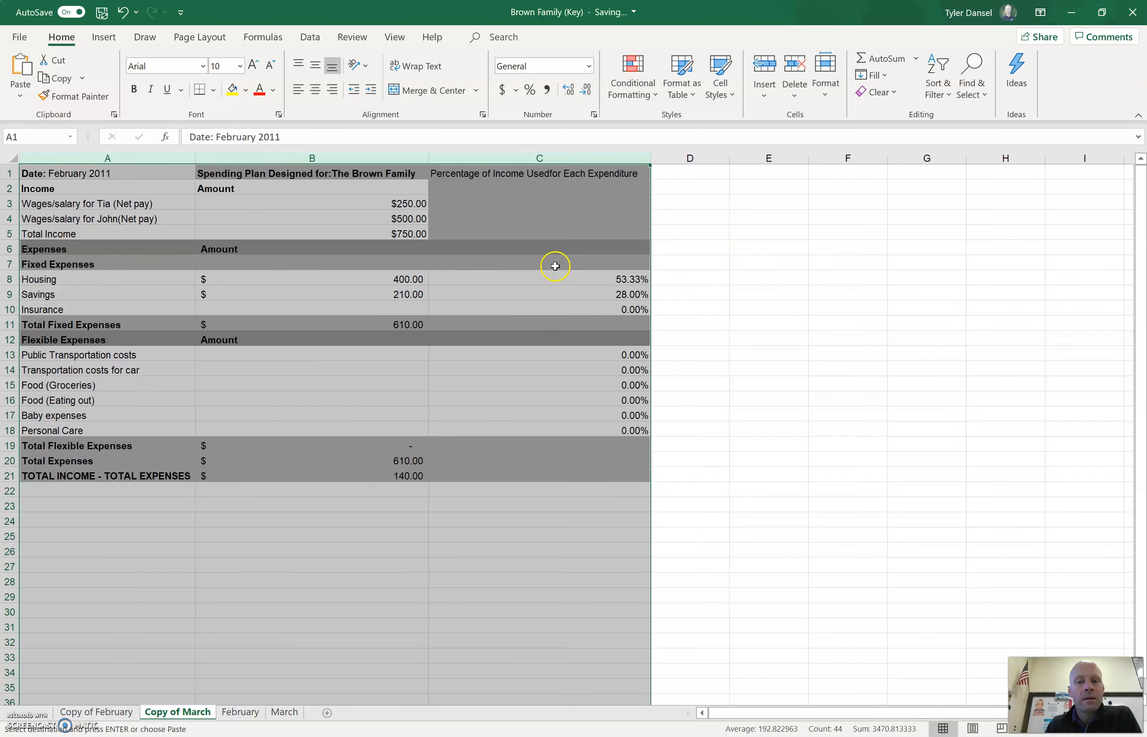
pyautogui.moveTo(380, 311)
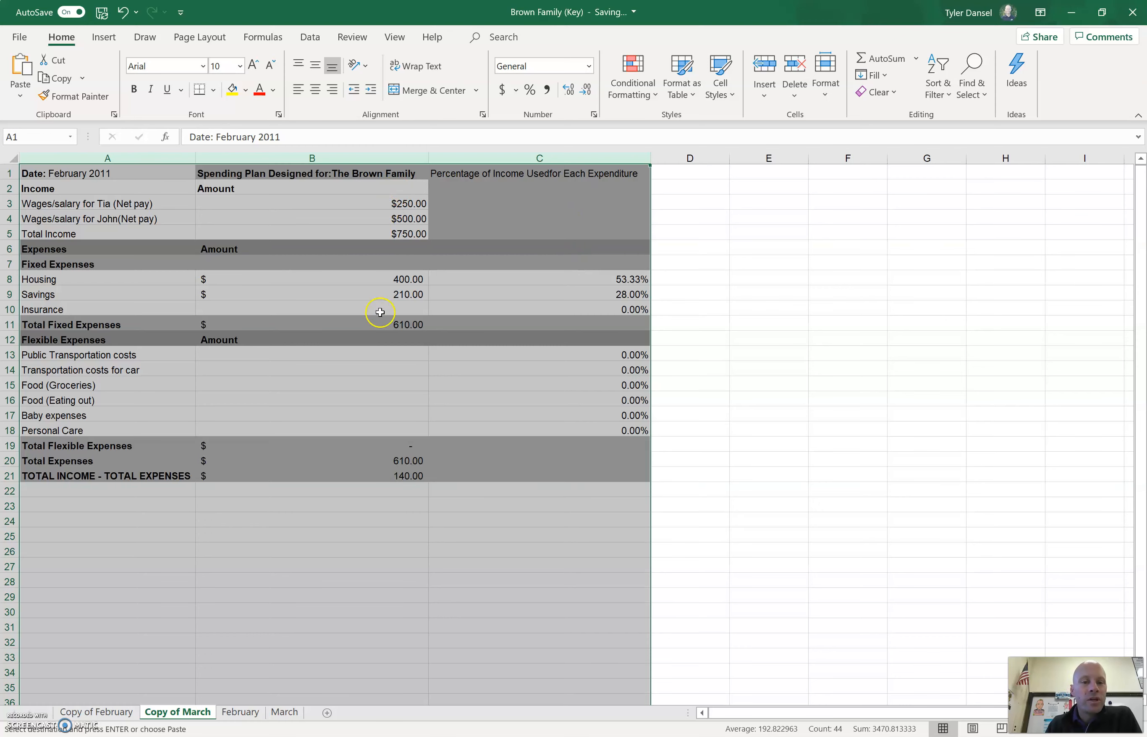
# Change the Copy of March Housing amount in B8 from 400.00 to 225
pyautogui.click(311, 370)
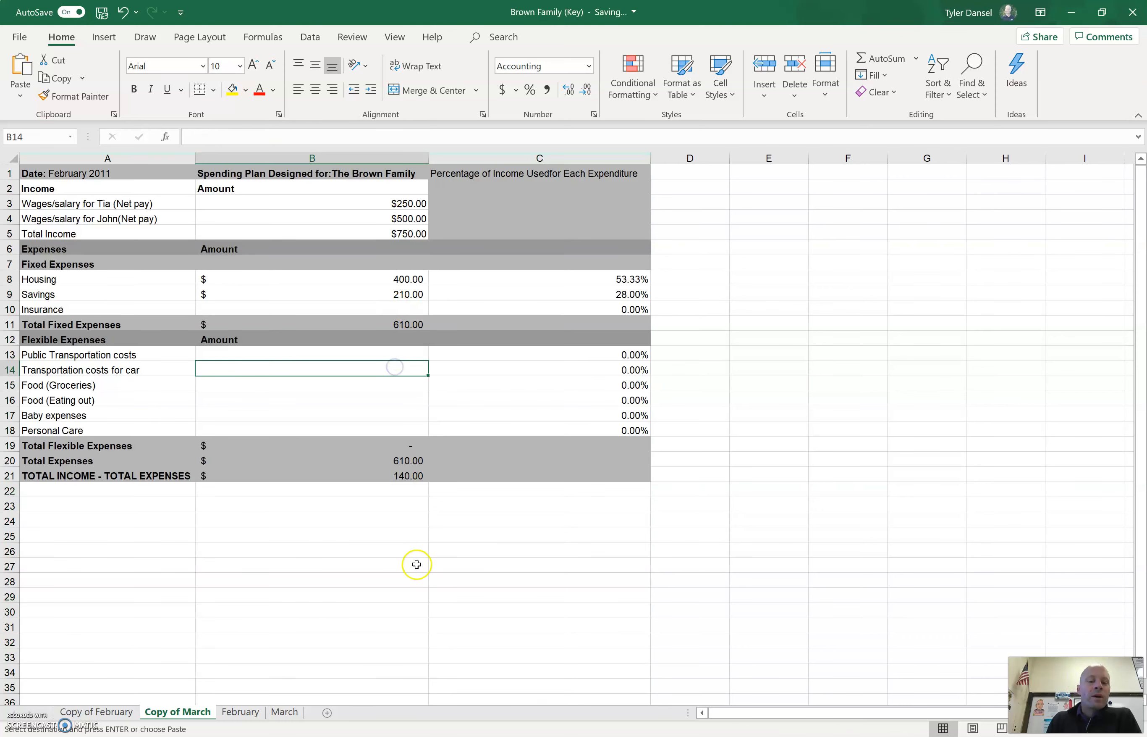
pyautogui.moveTo(526, 298)
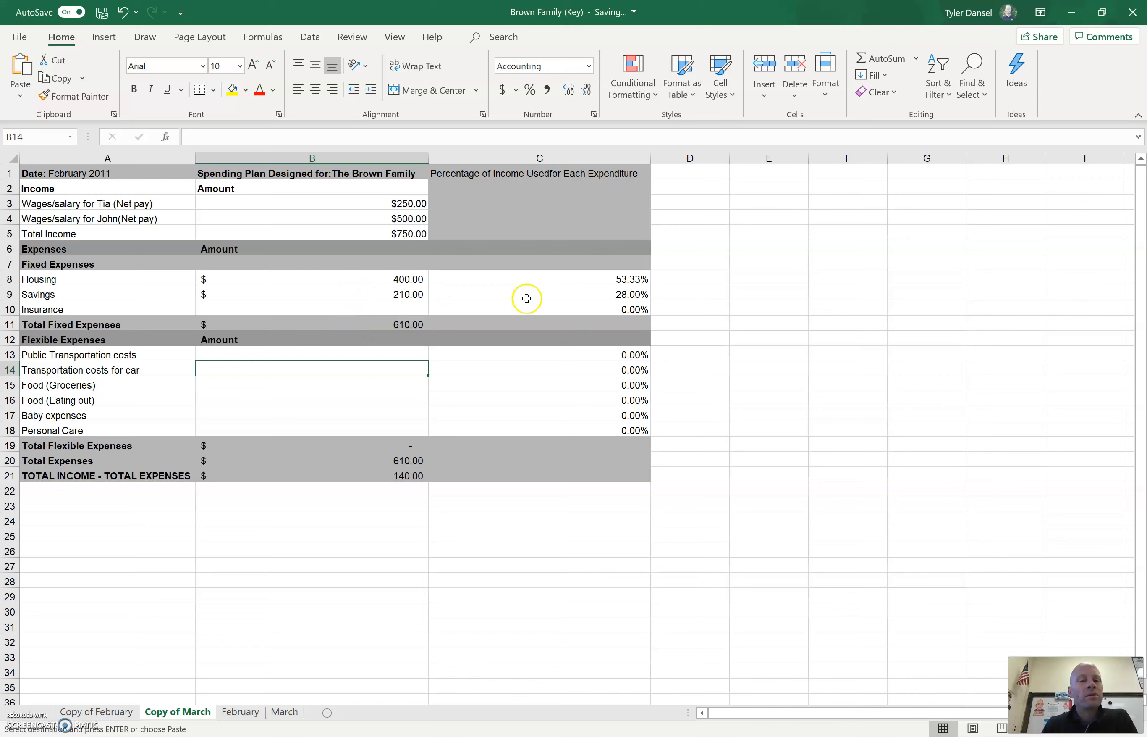
pyautogui.moveTo(586, 288)
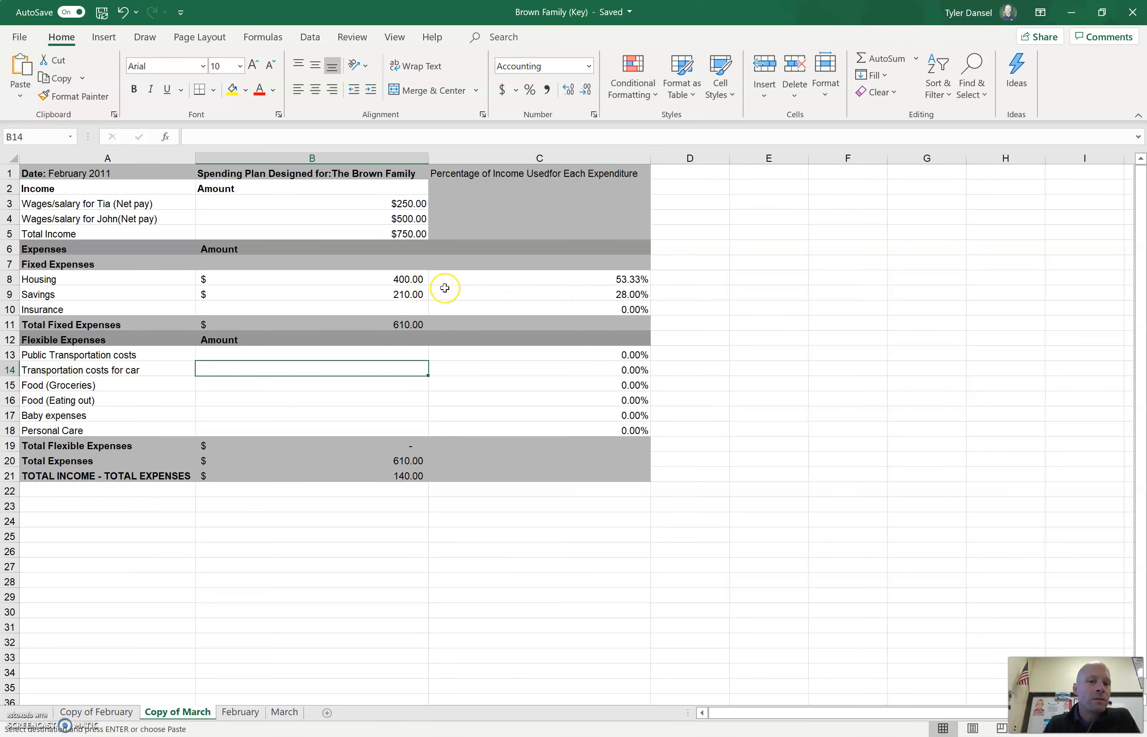
pyautogui.moveTo(414, 279)
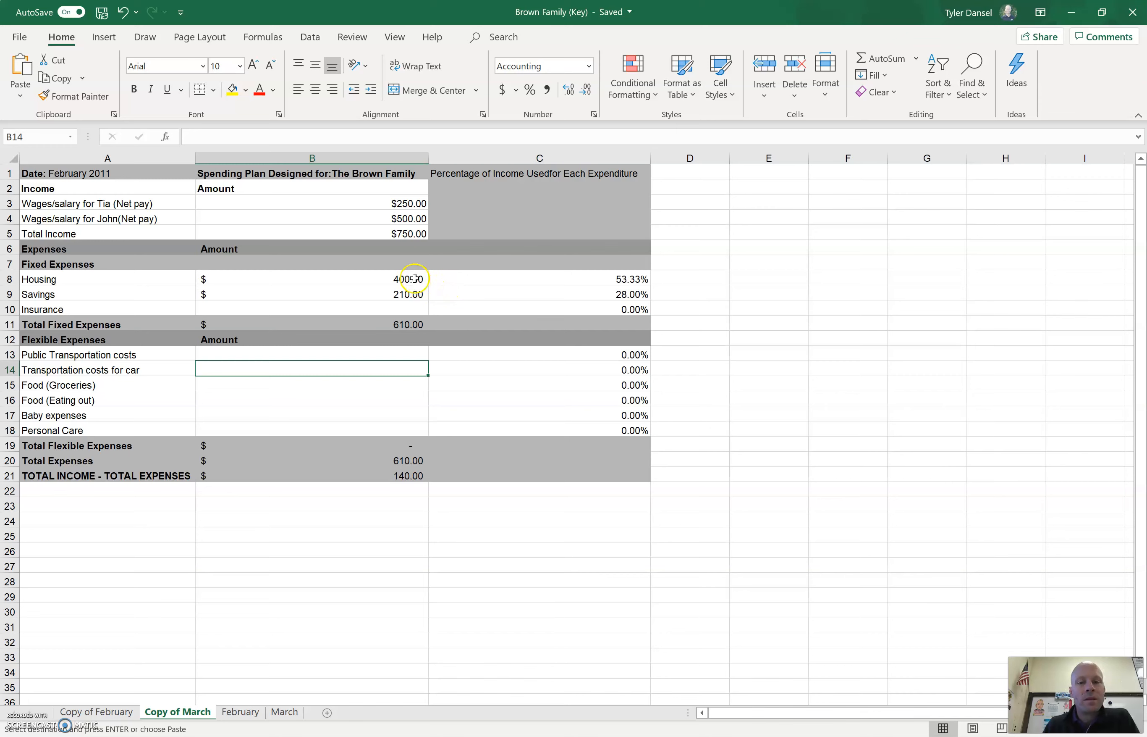
pyautogui.click(311, 279)
pyautogui.write('225')
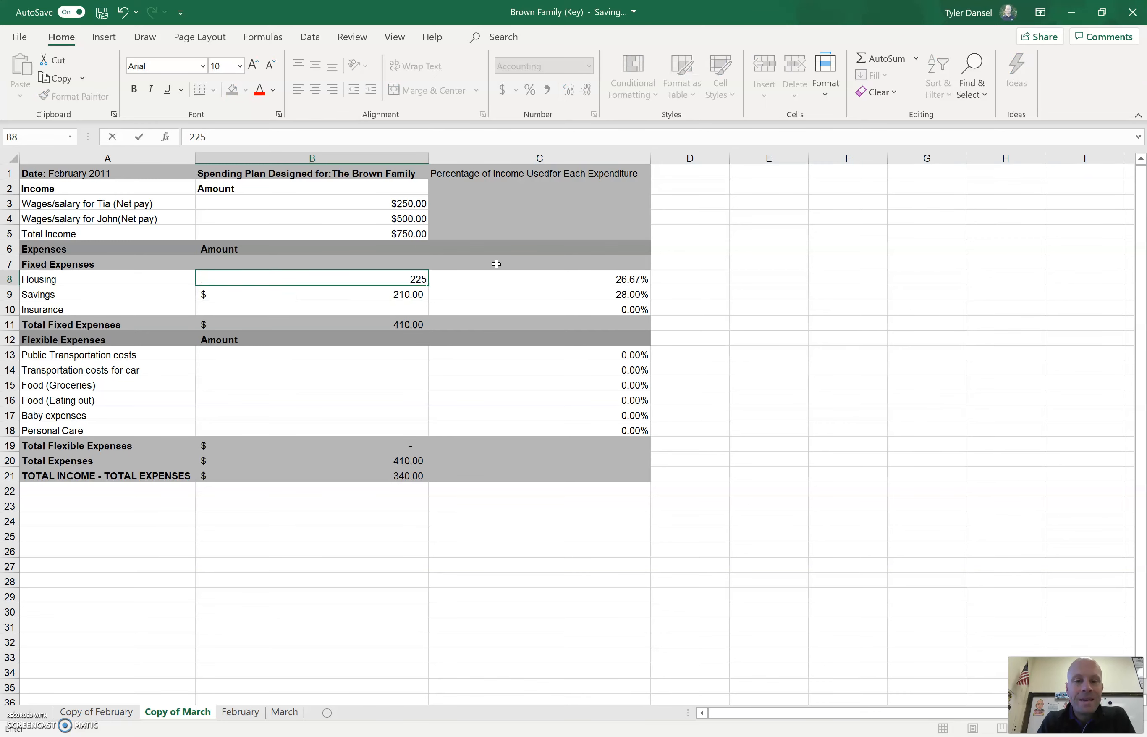
pyautogui.press('Return')
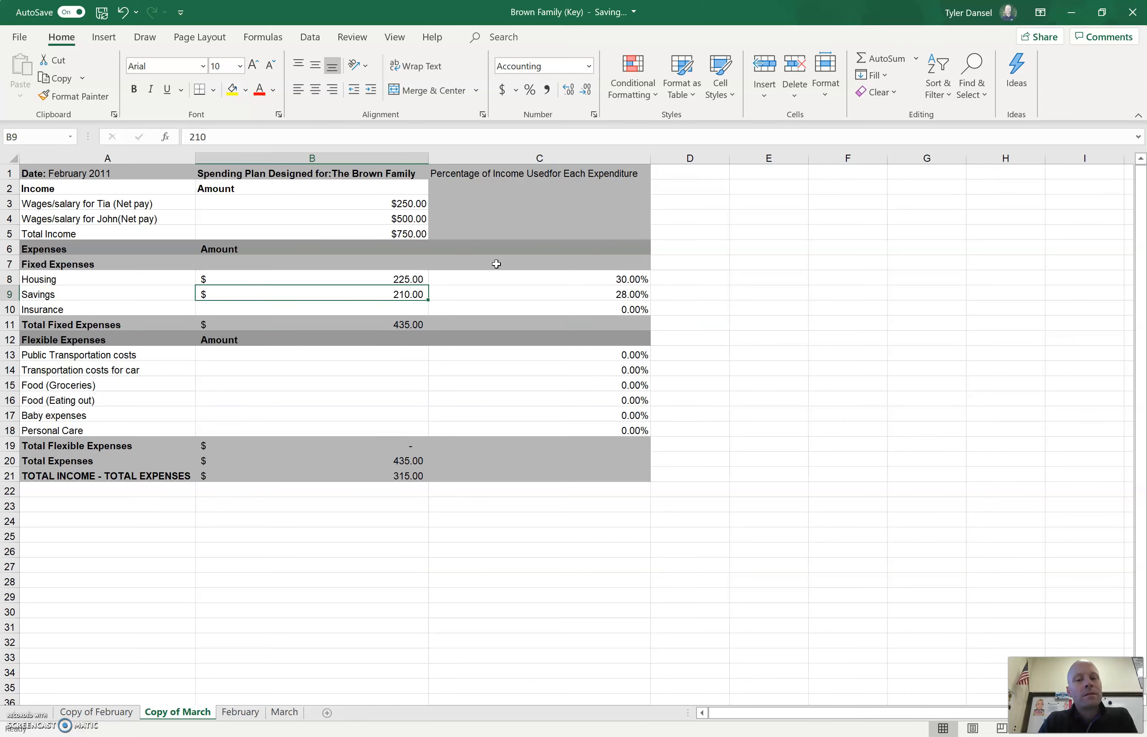
pyautogui.click(311, 279)
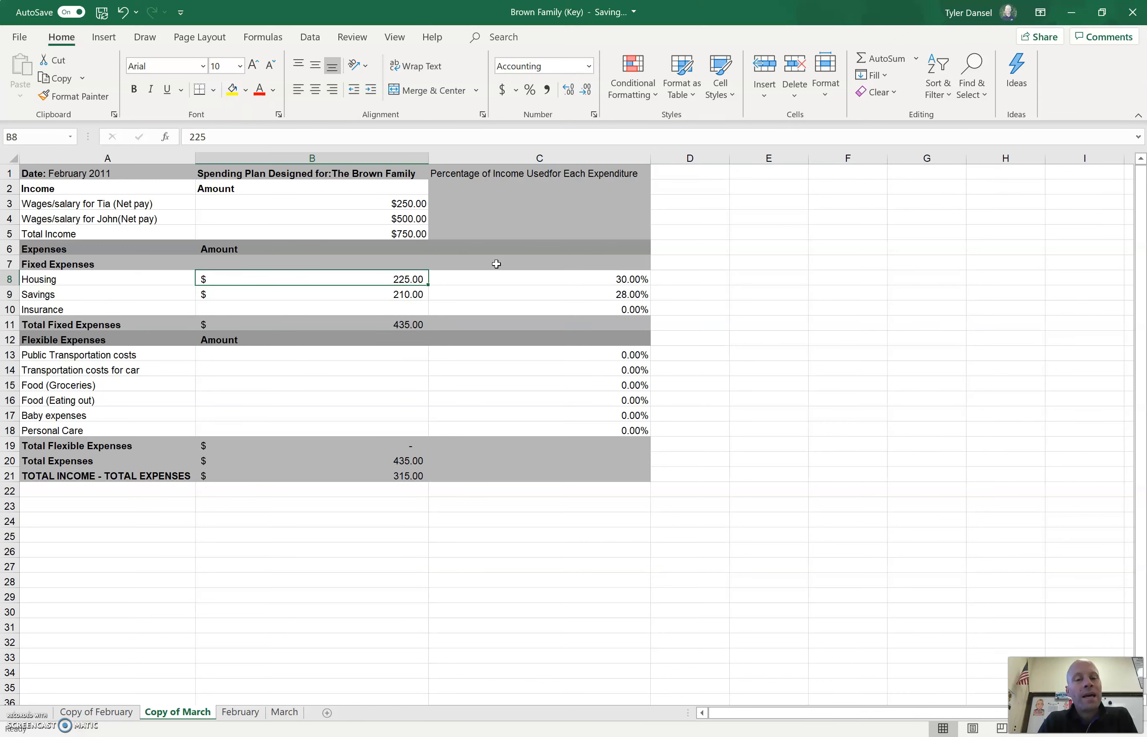
pyautogui.moveTo(558, 348)
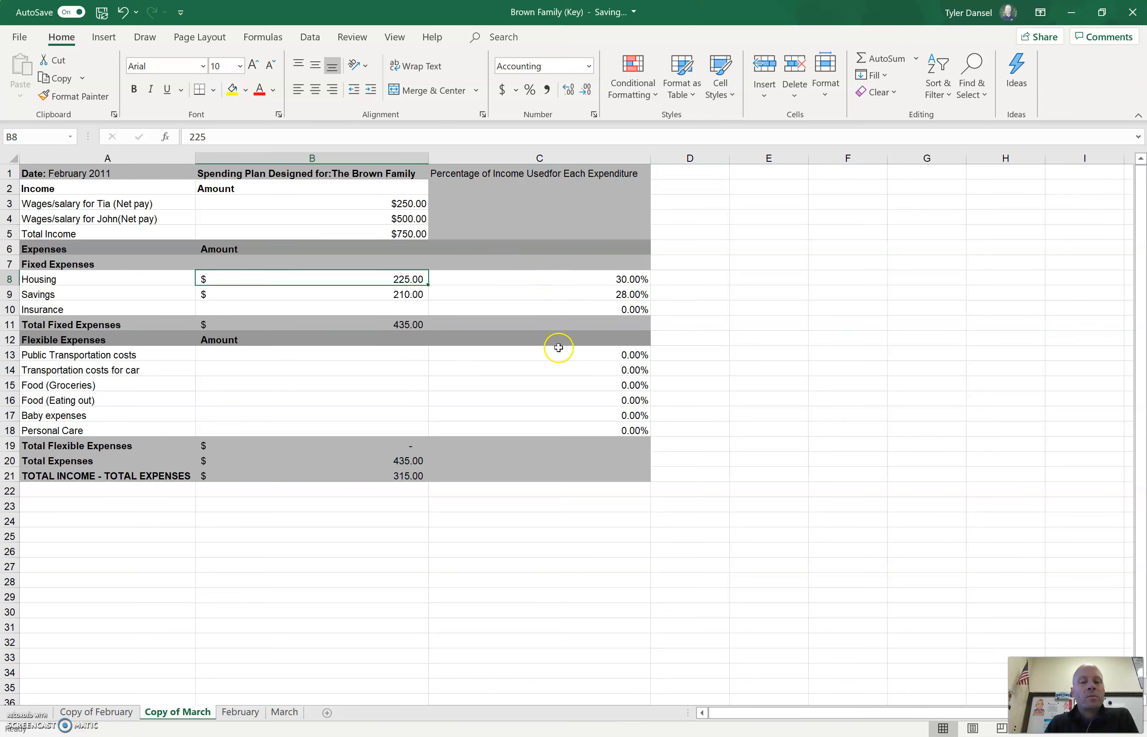
pyautogui.moveTo(571, 388)
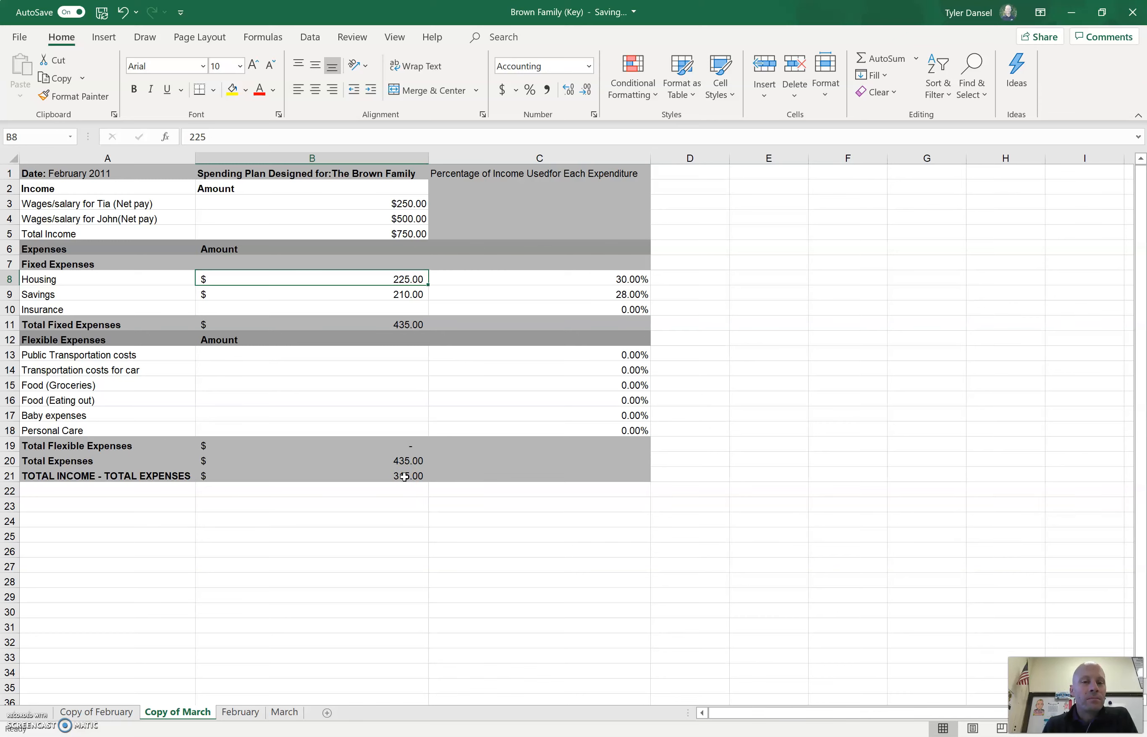
pyautogui.moveTo(389, 450)
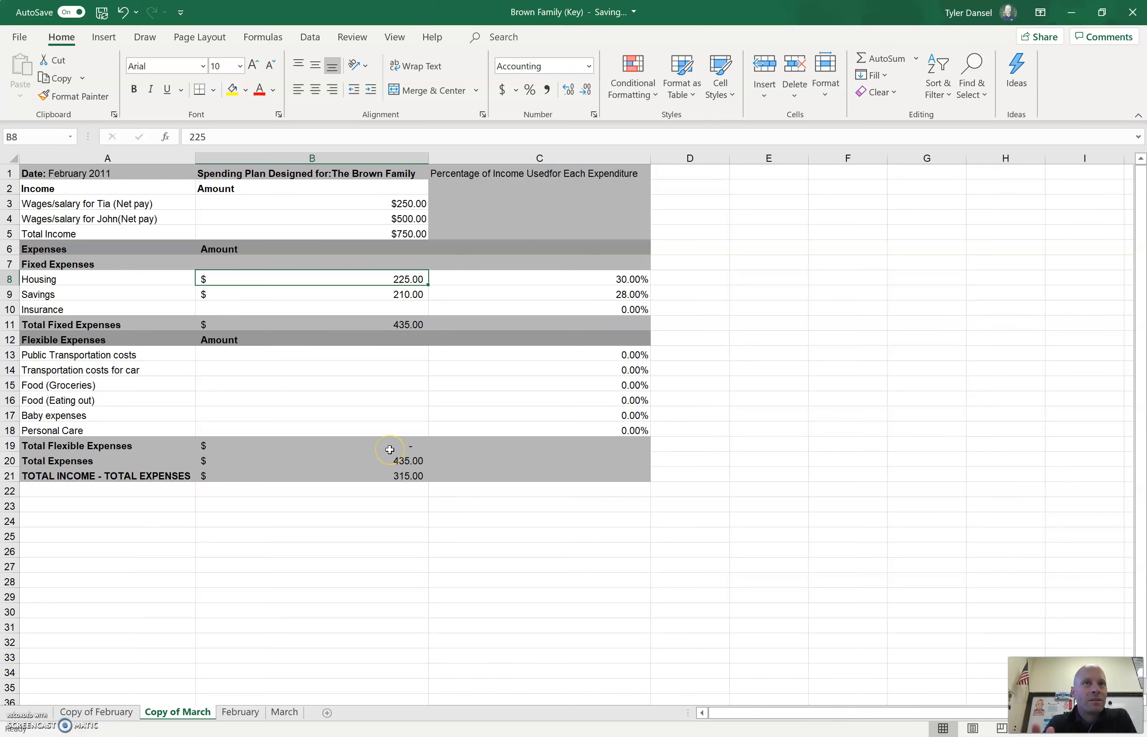
pyautogui.moveTo(407, 463)
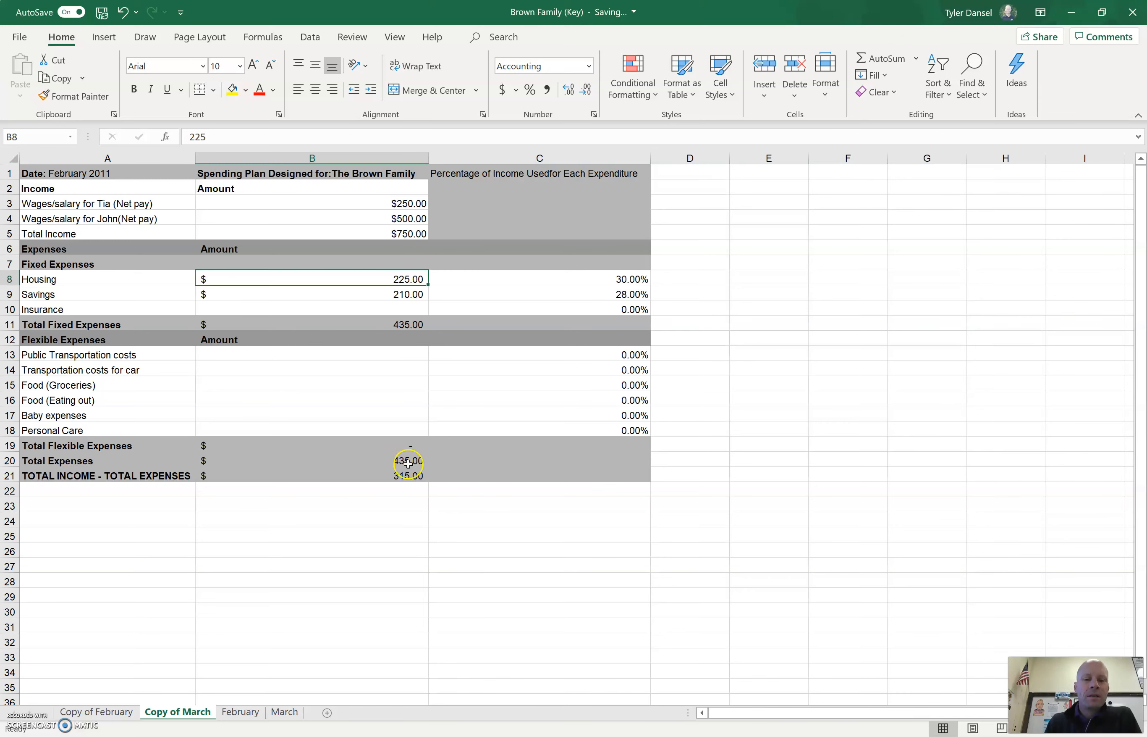
pyautogui.moveTo(398, 294)
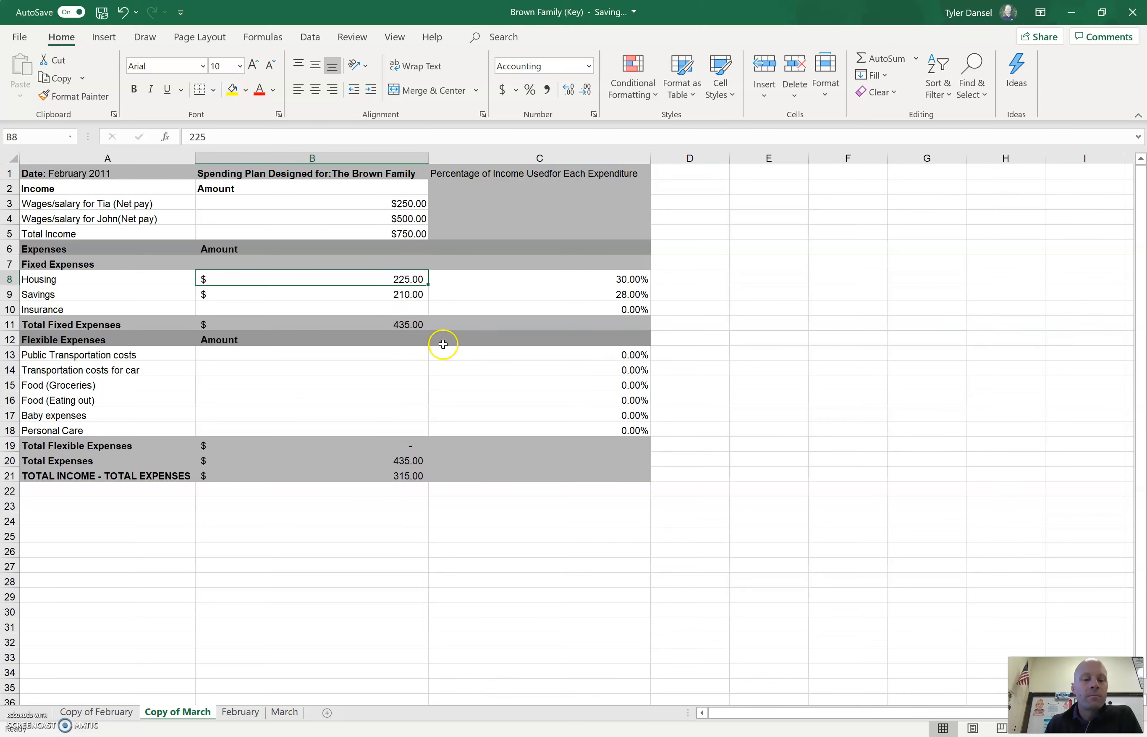
pyautogui.moveTo(188, 594)
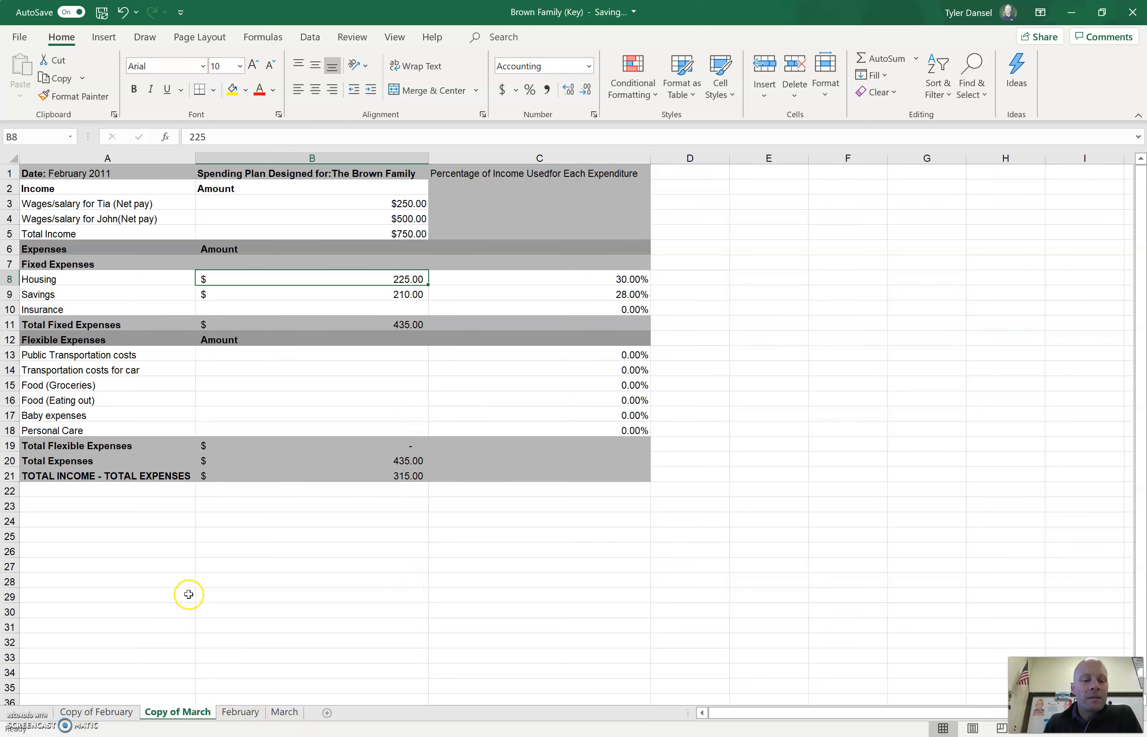
pyautogui.moveTo(329, 588)
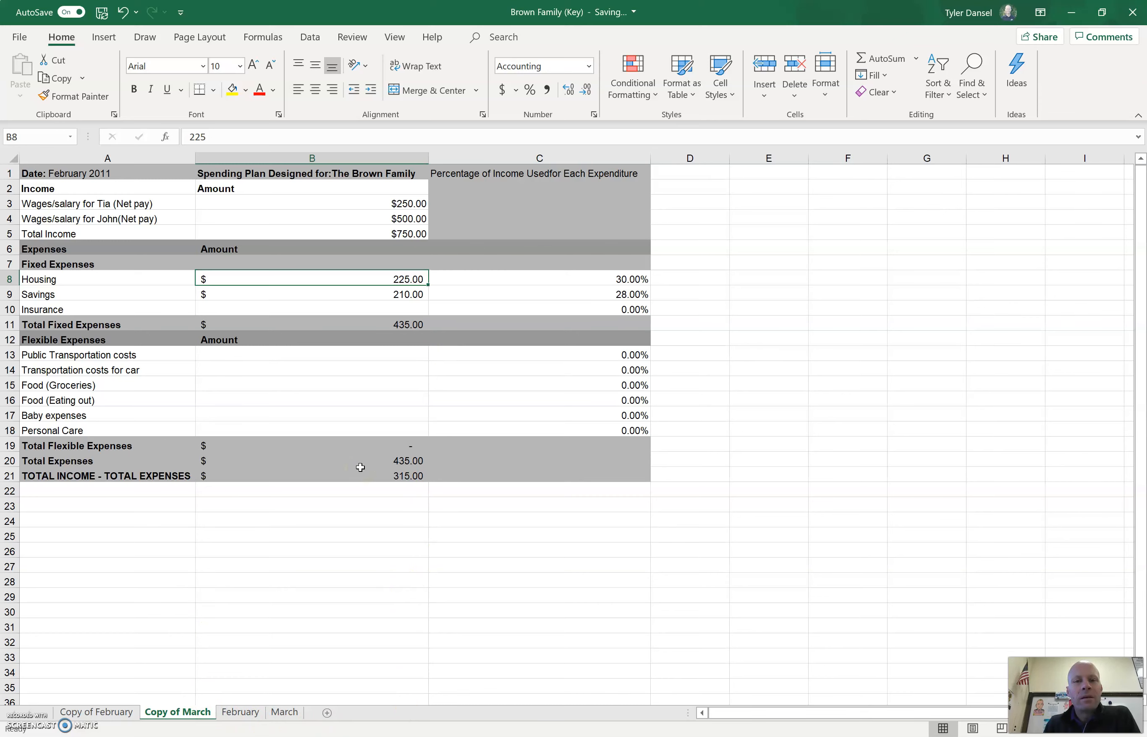
pyautogui.moveTo(372, 470)
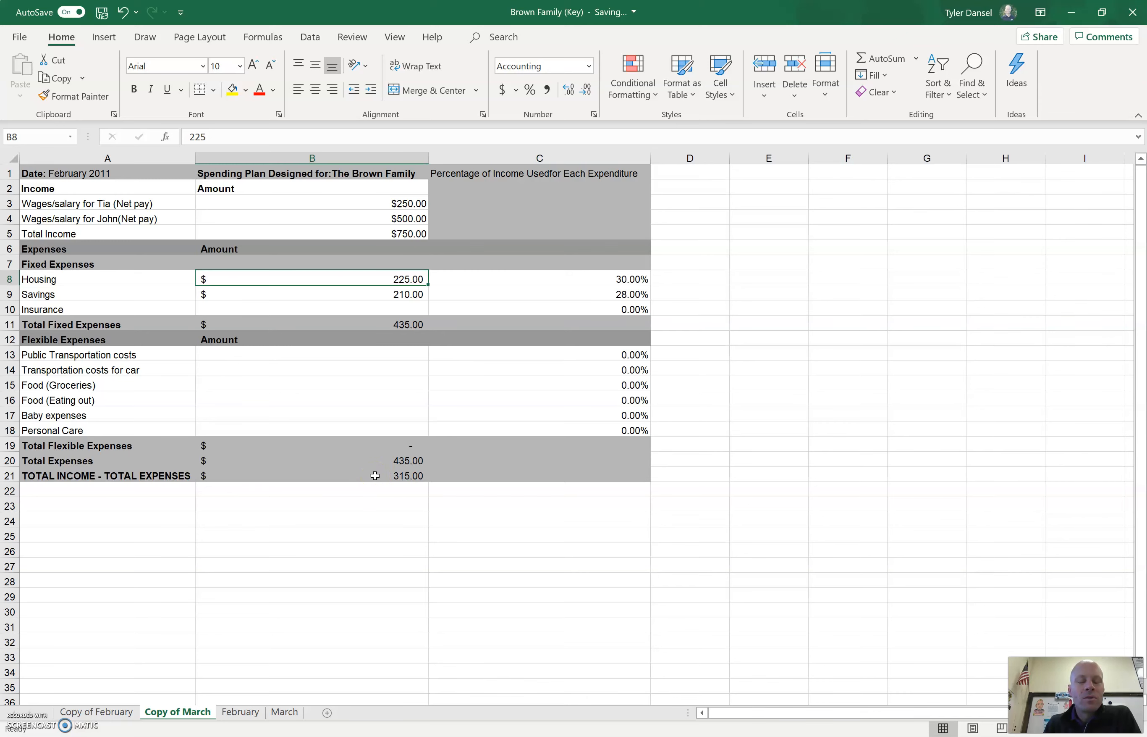
pyautogui.moveTo(366, 476)
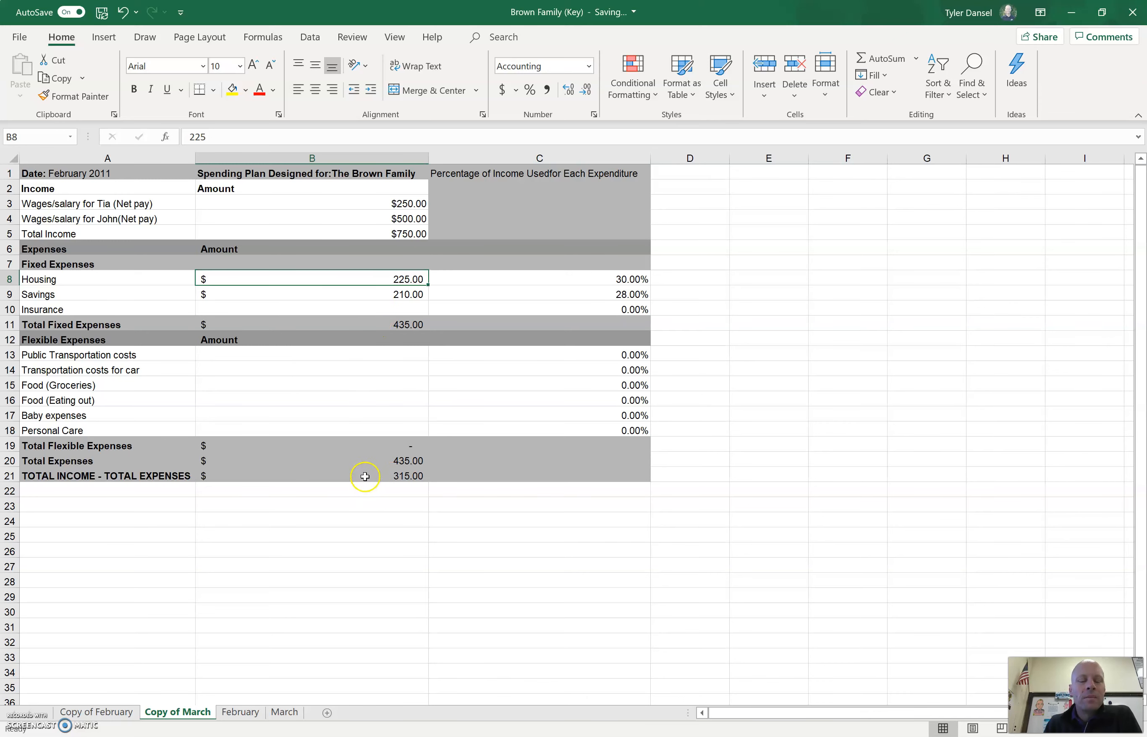